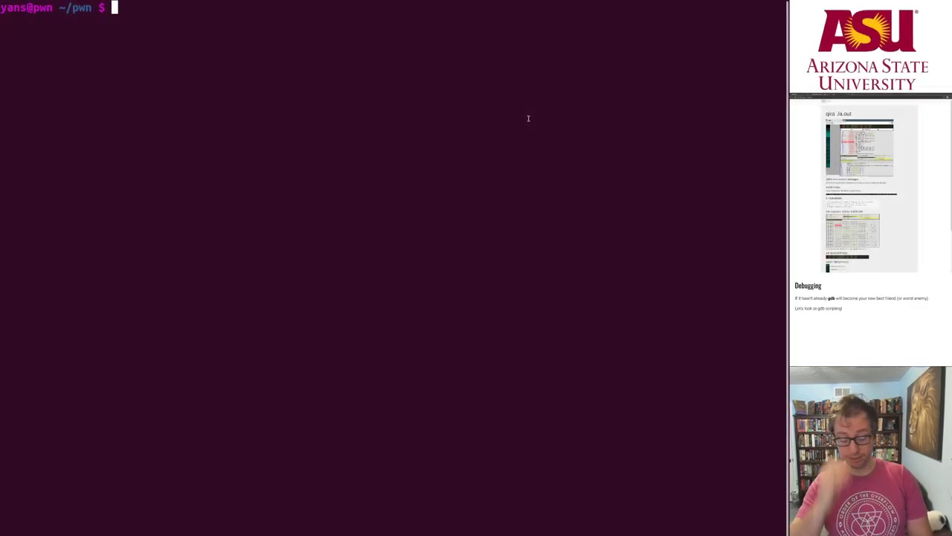
Show cat.s, then compile it with gcc -static -nostdlib into cat.elf
text(cat cat.s)
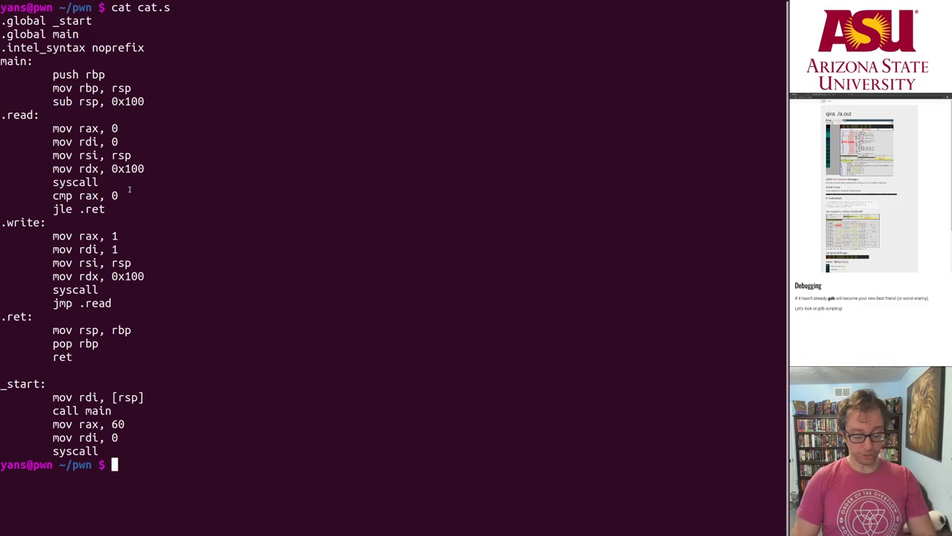
text(gcc -o)
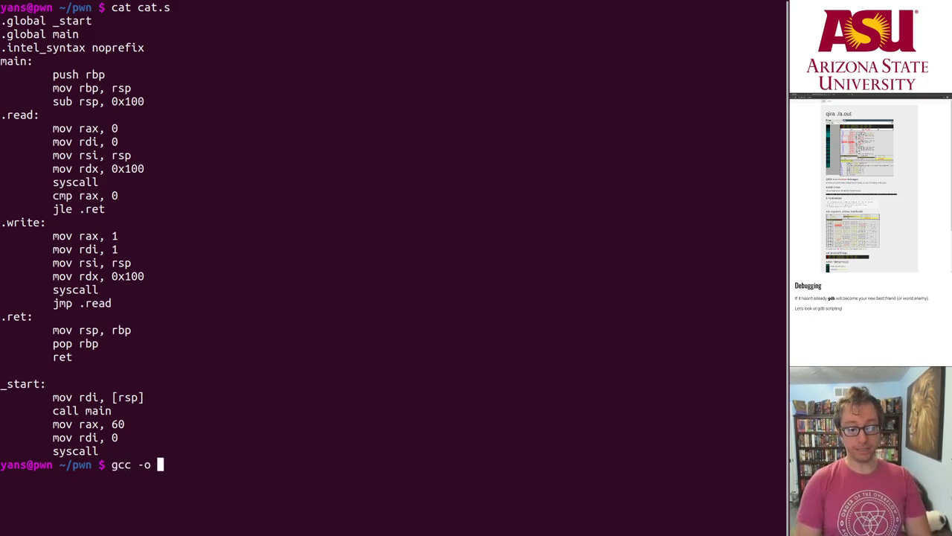
text(-static)
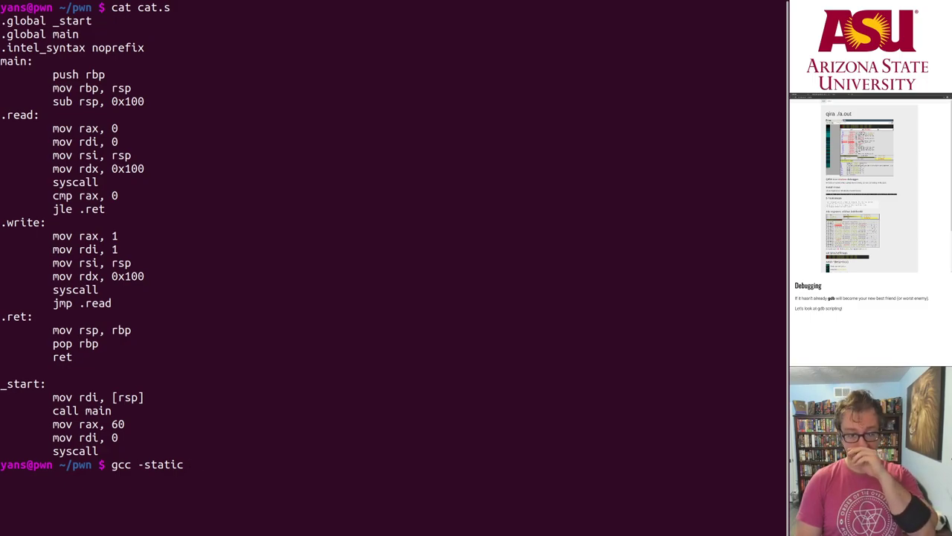
text(-nosw)
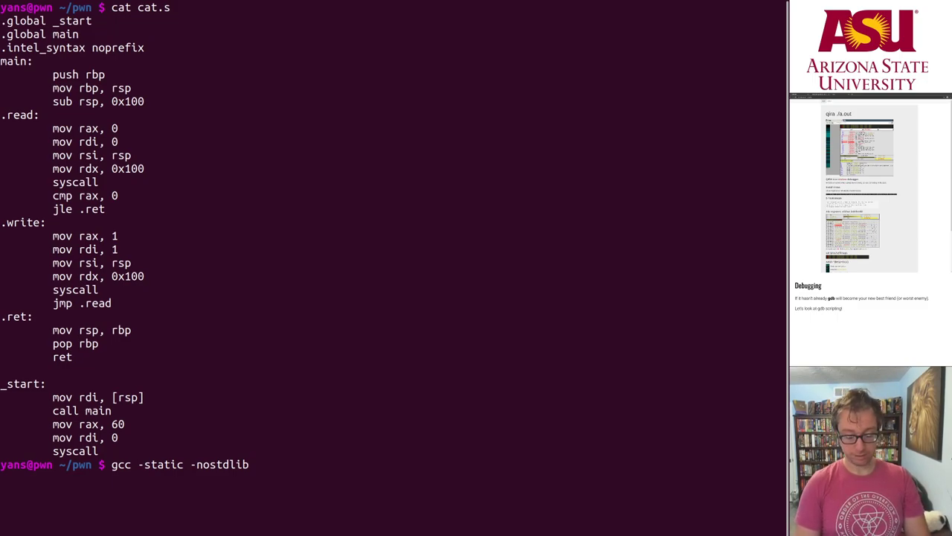
text(-o cat.elf cat.s)
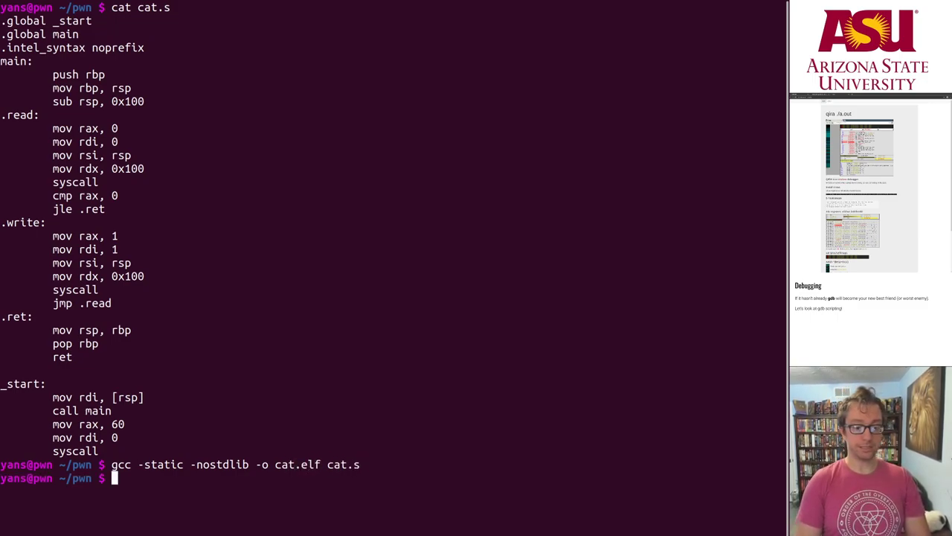
Display ~/.gdbinit with its intel disassembly flavour and launch gdb on cat.elf
text(gdb cat.elf)
text(cat ~/)
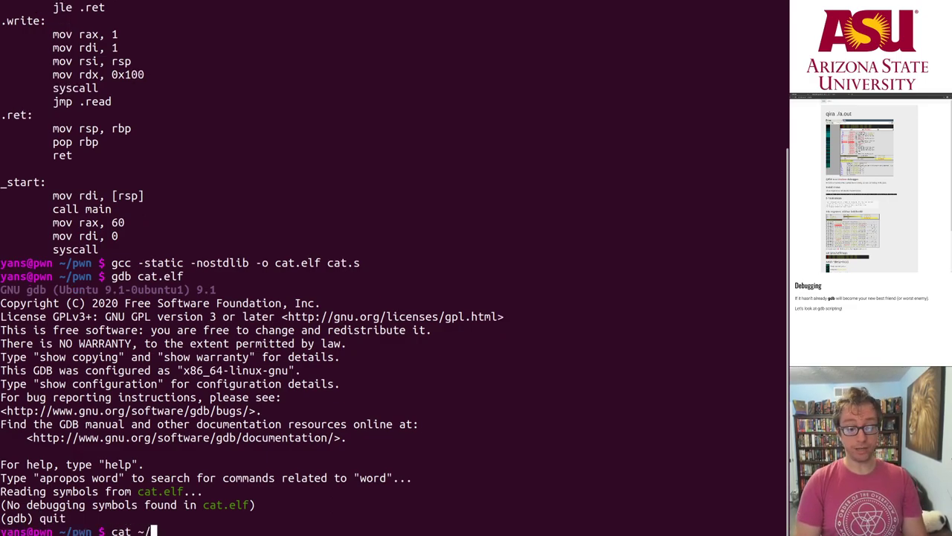
text(.)
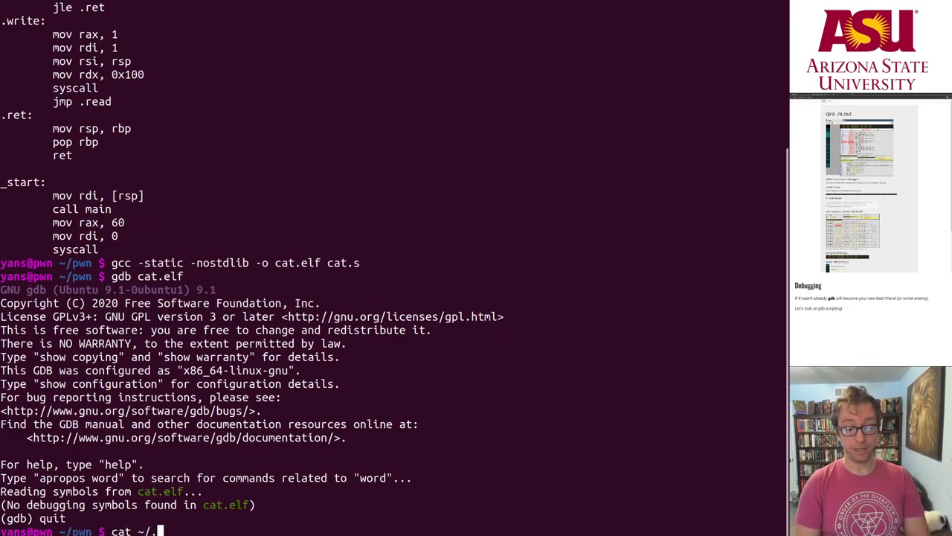
text(gdbinit)
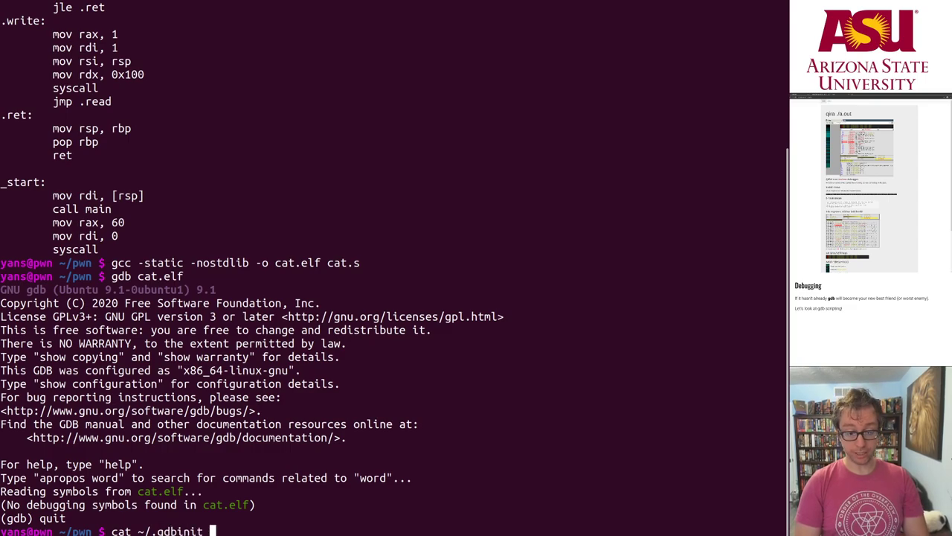
key(Return)
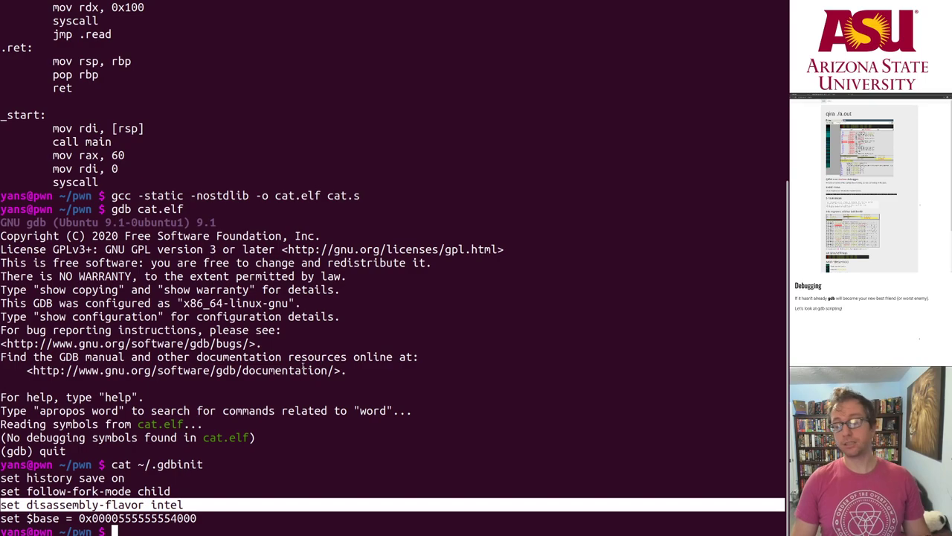
text(cat ~/.gdbinit)
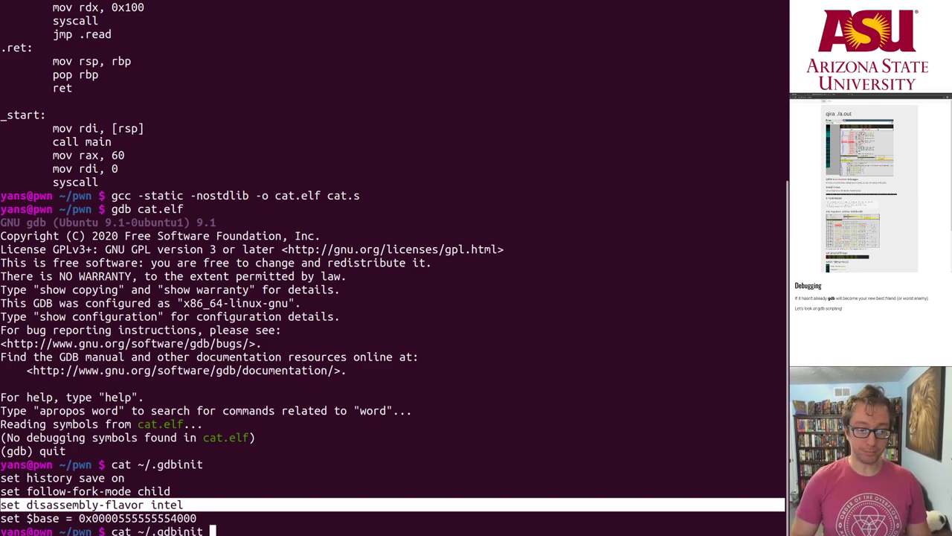
text(gdb cat.elf)
text(start)
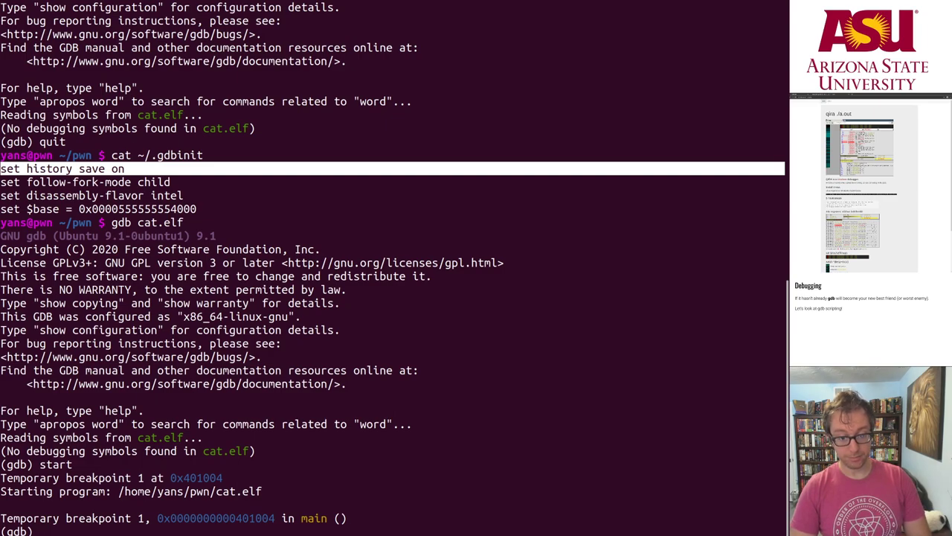
Disassemble main, display/4i $rip at every stop and single-step into the read loop
text(disas)
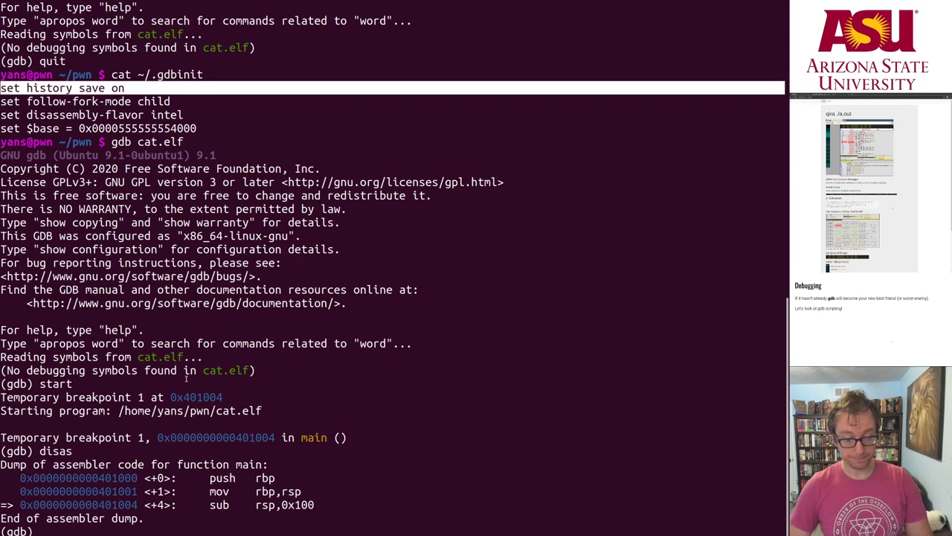
text(disp/)
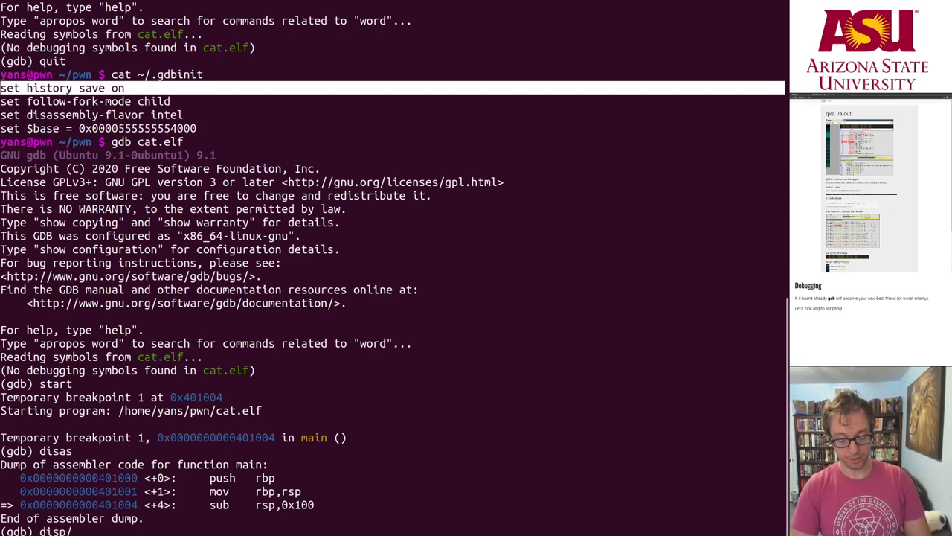
text(4i)
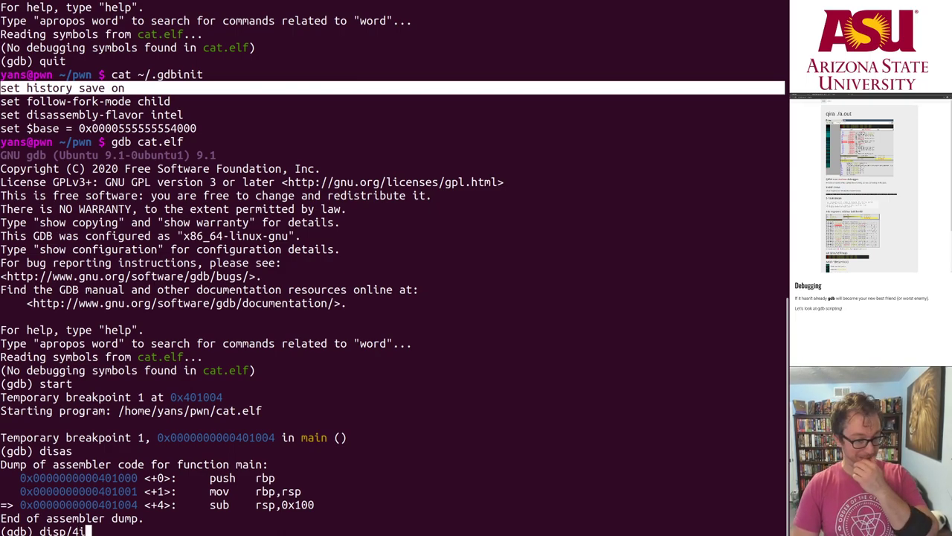
key(Return)
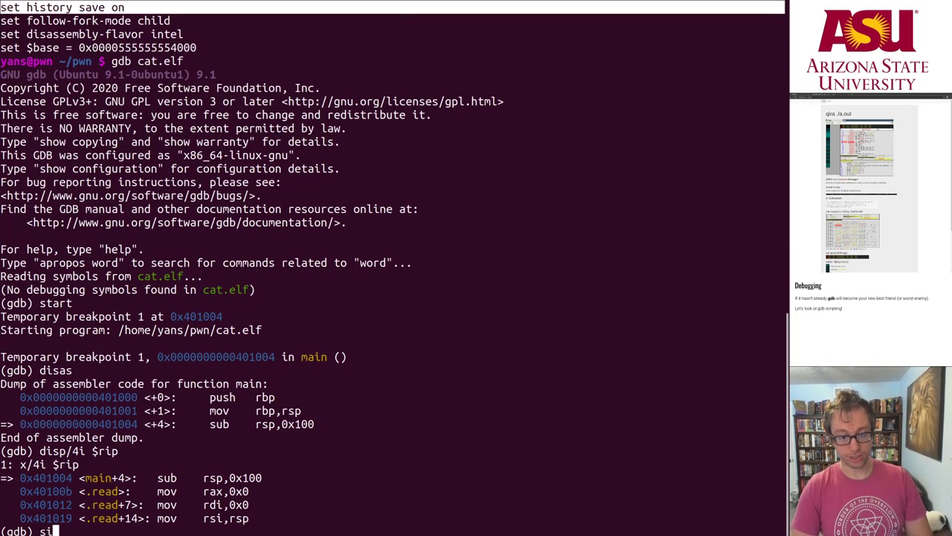
key(Return)
text(asdfasdf)
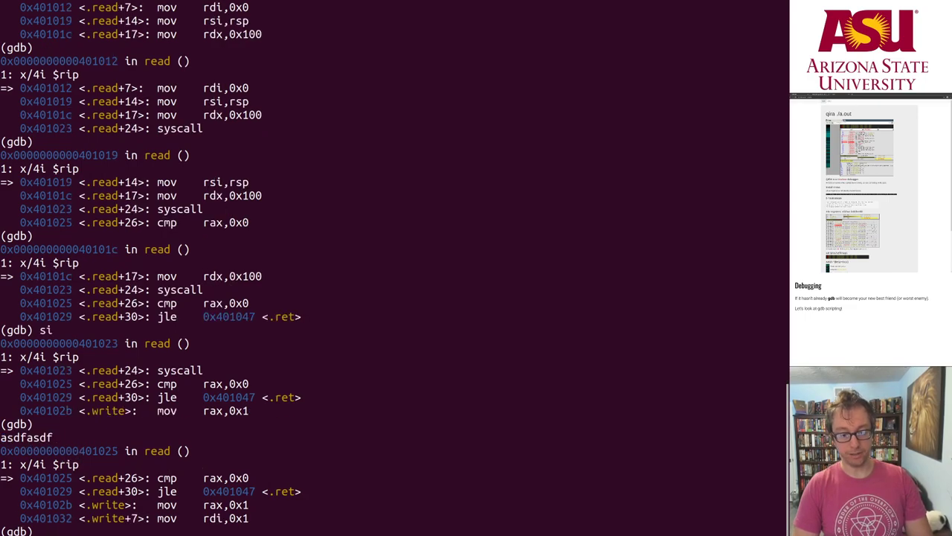
Break at *0x401025 after the read syscall, enter asdfasdf, examine the buffer with x/s $rsp, then quit
text(break *)
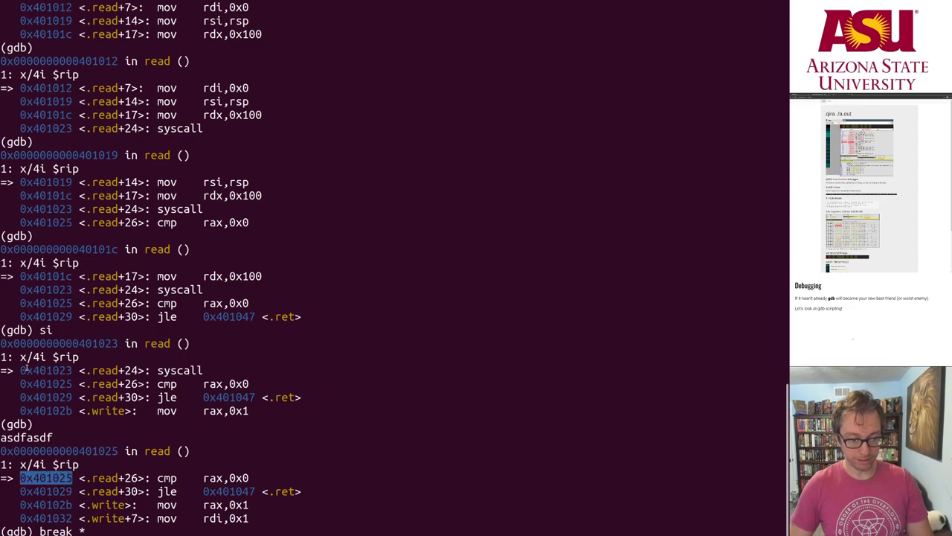
key(Return)
text(c)
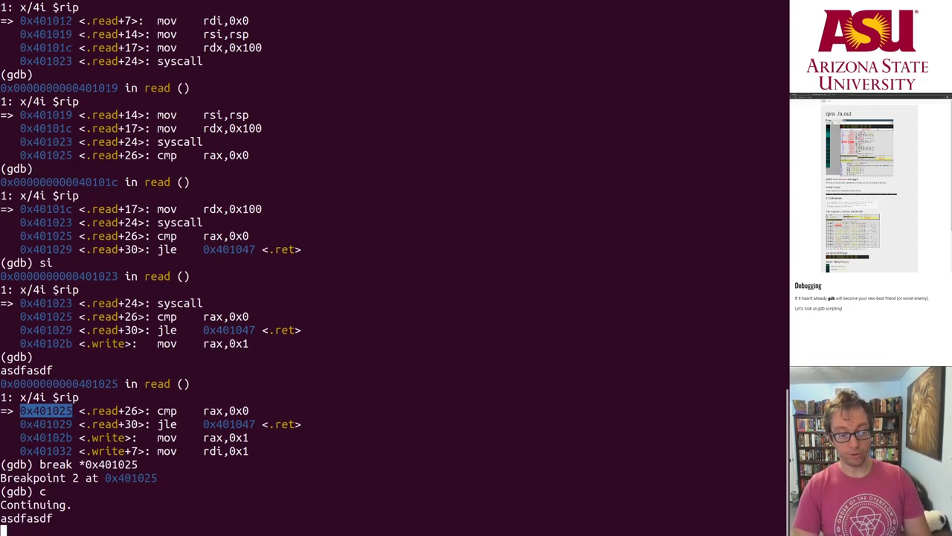
text(asdfasdfasdf)
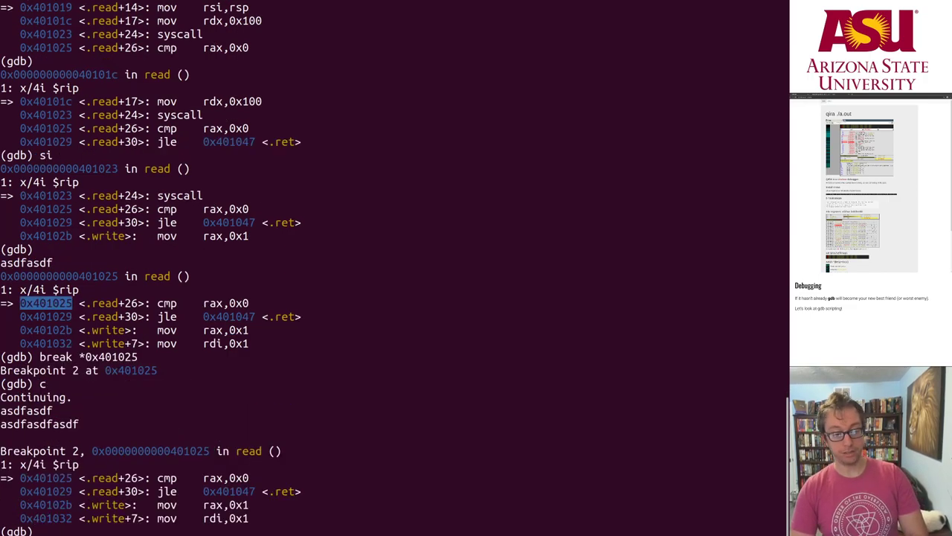
text(x/s $rsp)
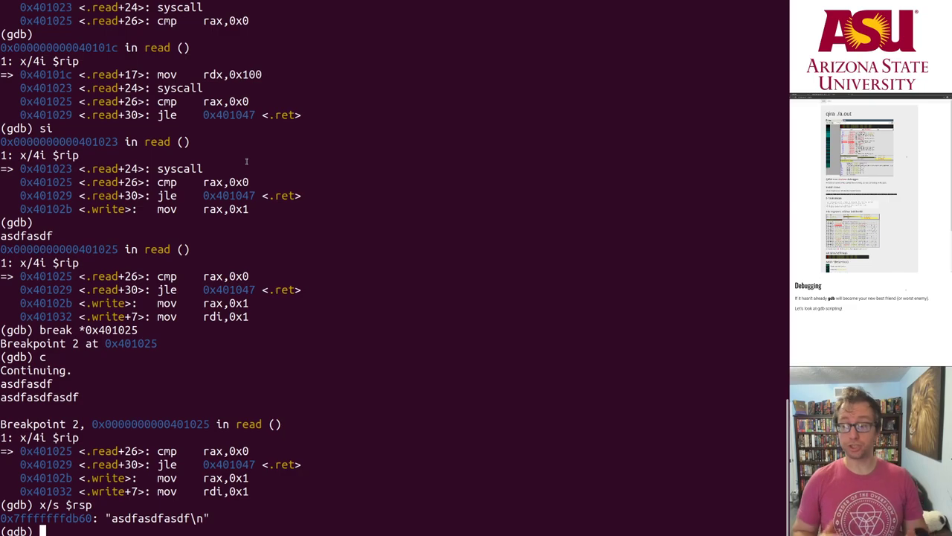
text(quit)
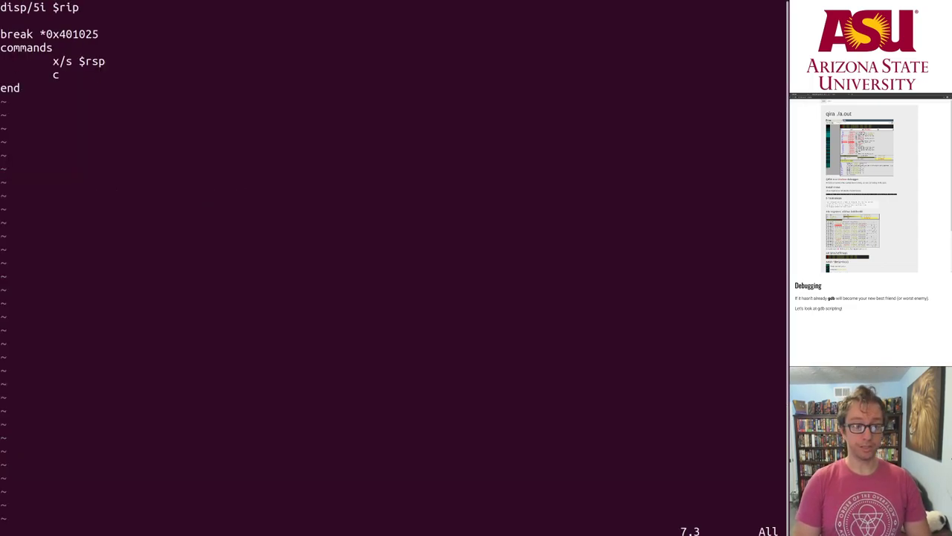
Review the breakpoint and commands lines in cat.gdb, then save and close the script
key(V)
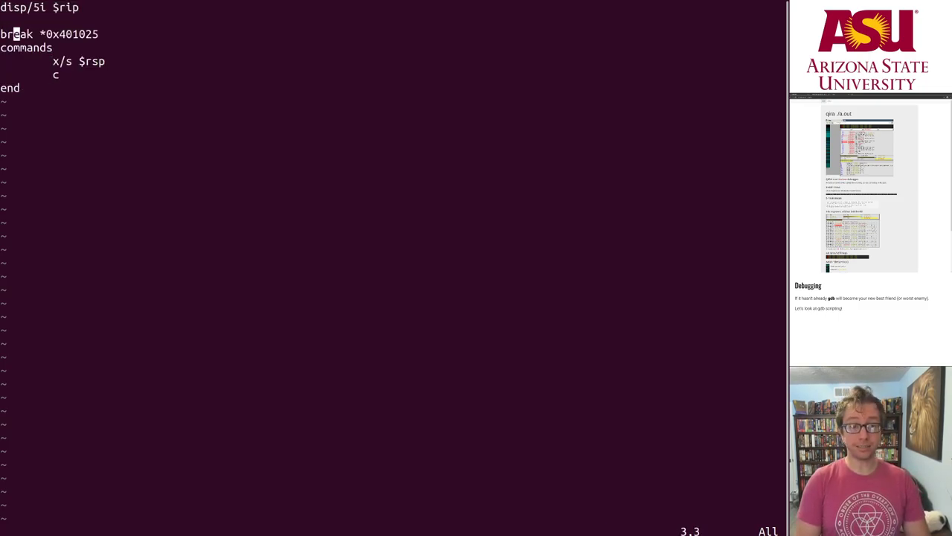
key(V)
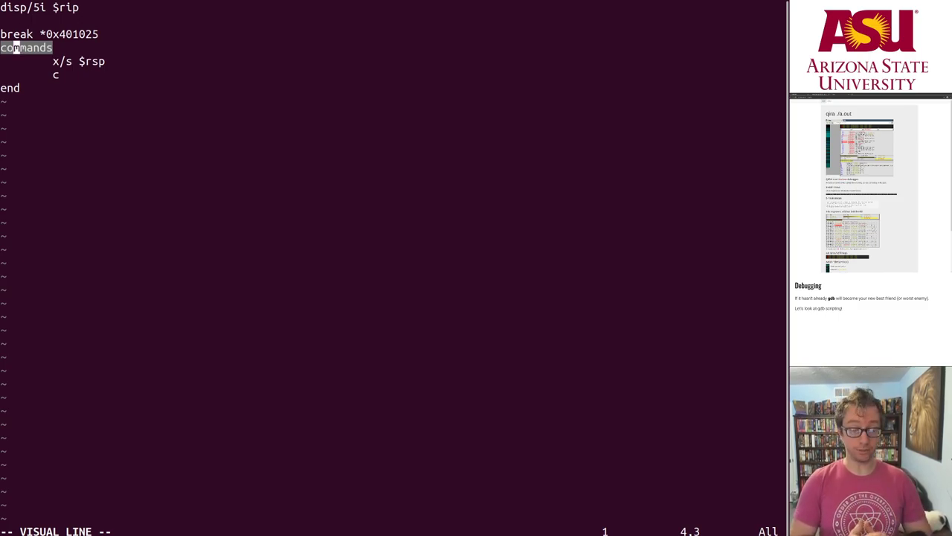
key(Escape)
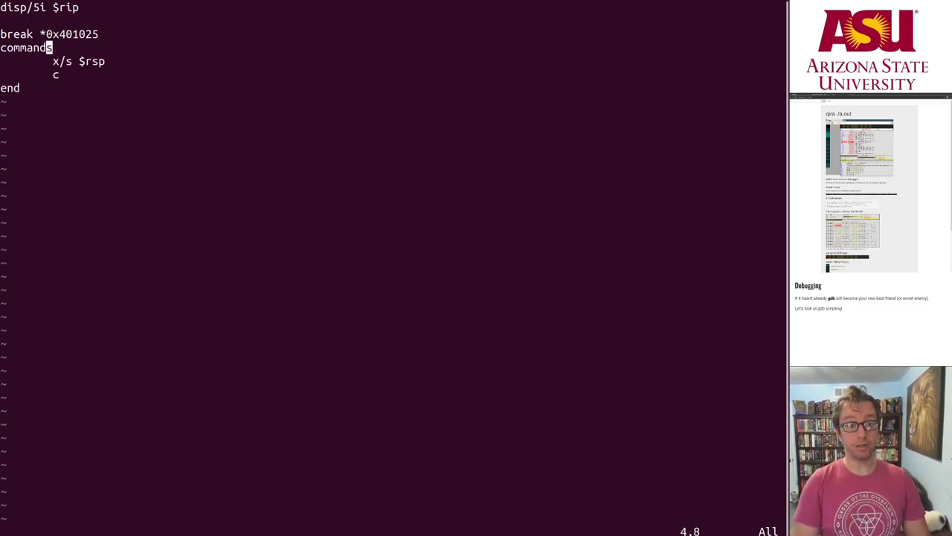
key(V)
text(gdb cat.elf)
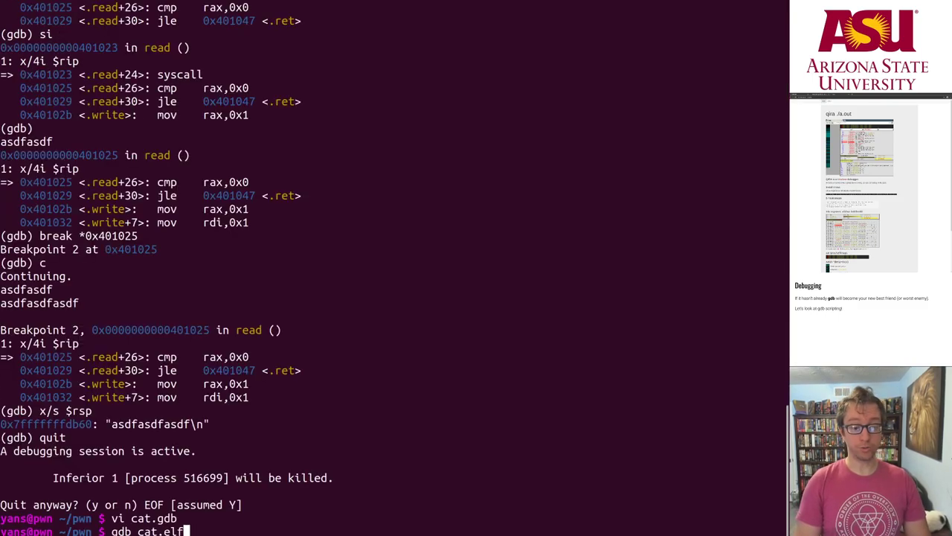
Run cat.elf under the cat.gdb script, feed it input lines like asdff, then end input with Ctrl-D
key(Return)
text(gdb -x cat.gdb cat.elf)
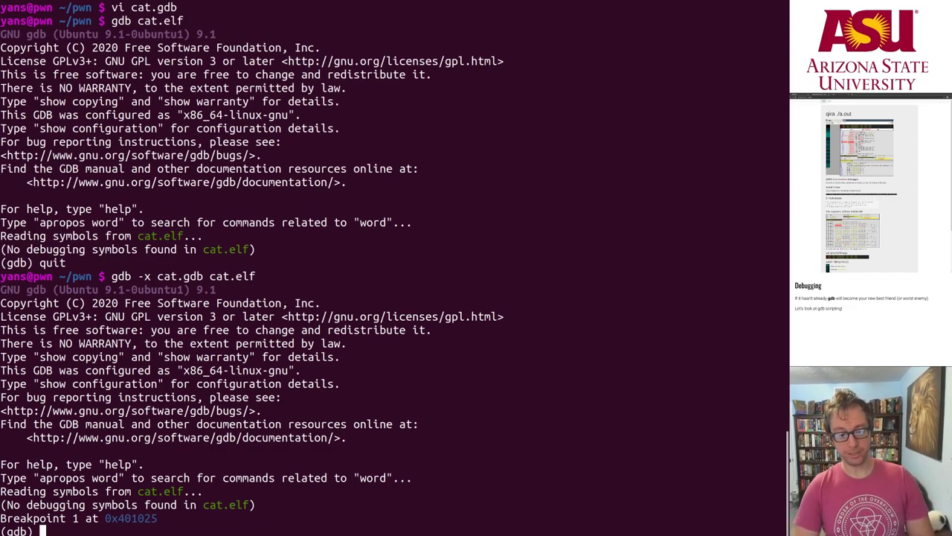
text(r)
text(asdfaa)
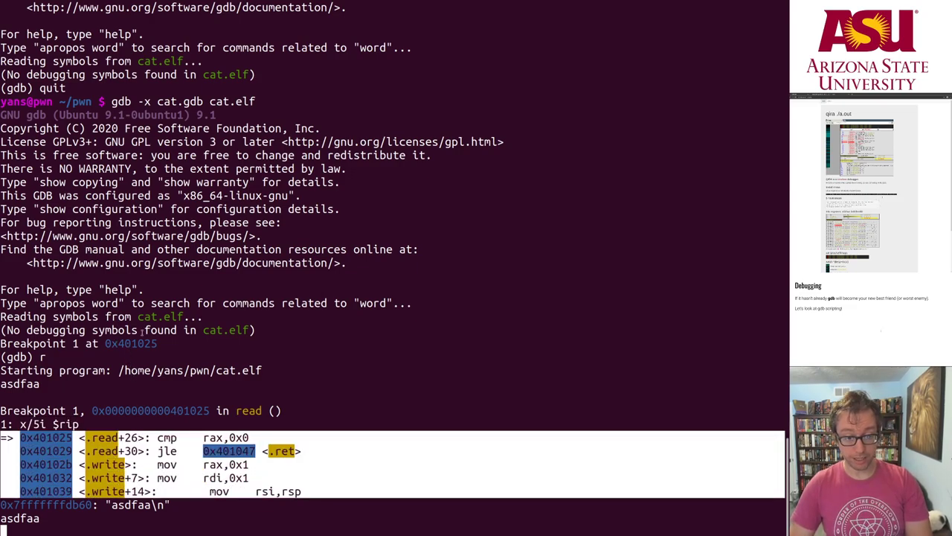
mouse_move(45, 393)
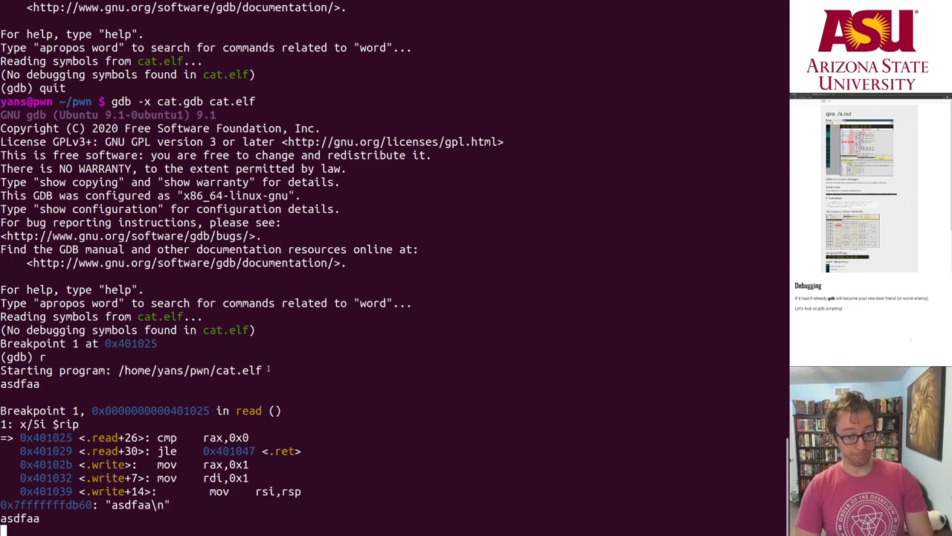
text(asdfff)
text(1234123)
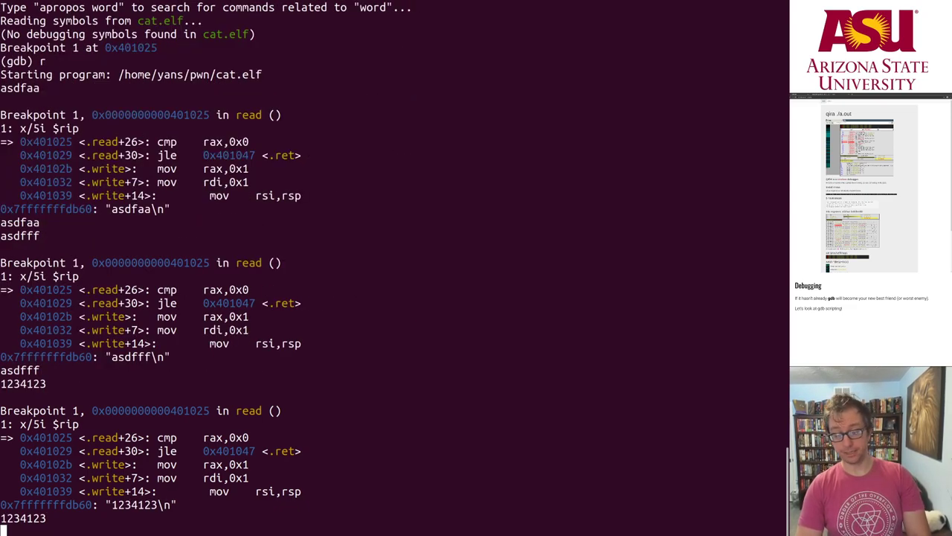
key(Return)
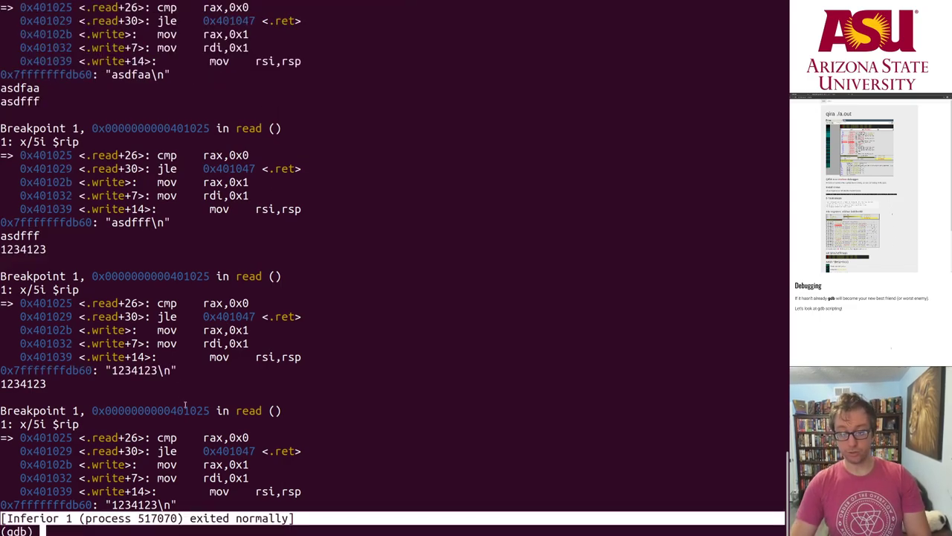
Quit gdb and reopen cat.gdb in vi to add a printf line to the breakpoint commands
text(quit)
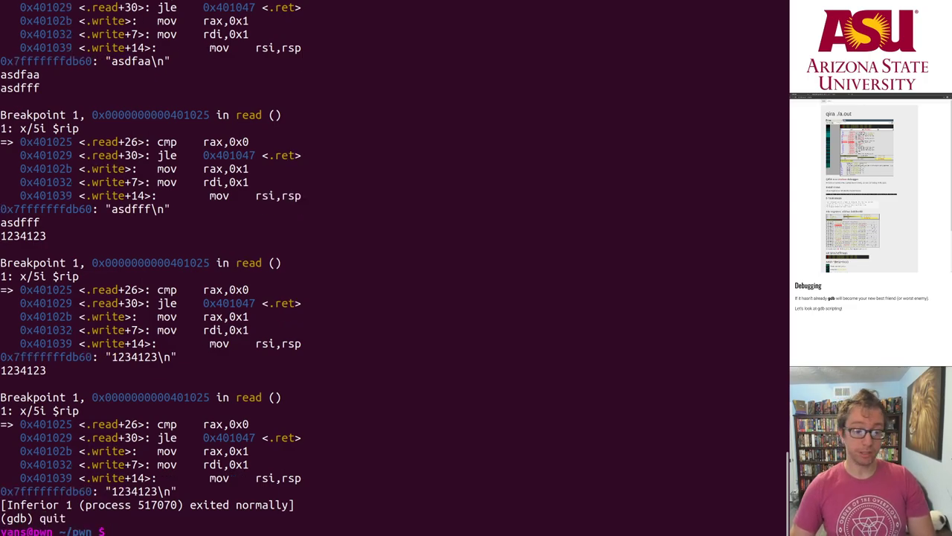
text(vi)
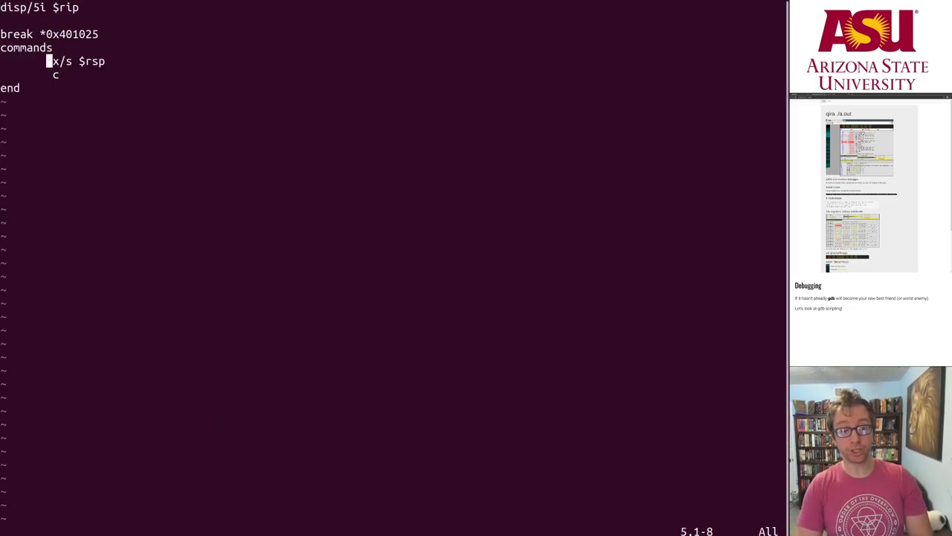
text(printf)
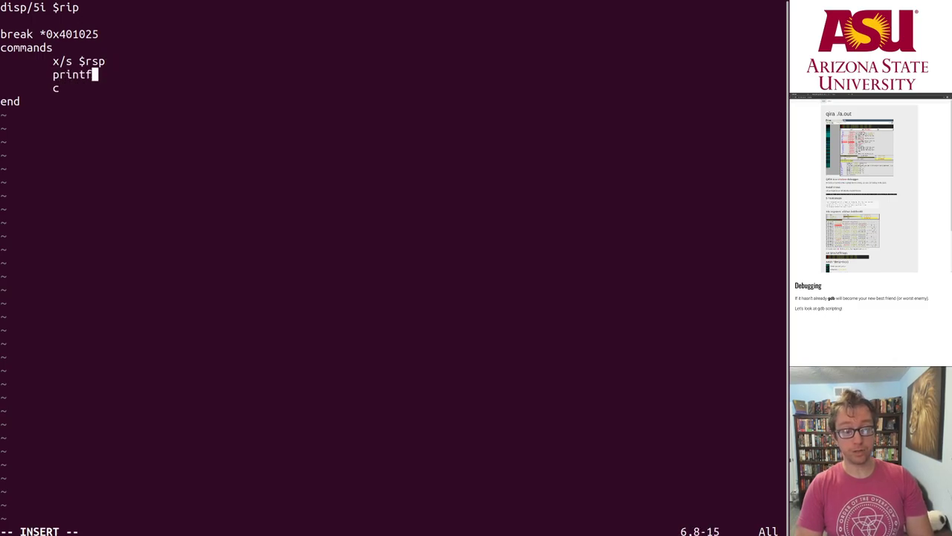
text(")
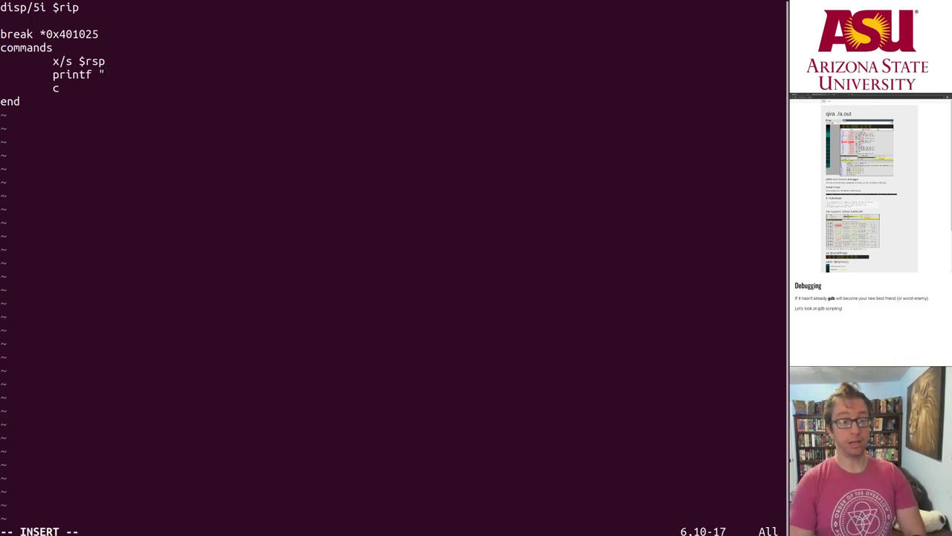
Write the message "====== READ SYSCALL READ IN %d BYTES" using $rax as the byte count
text(=)
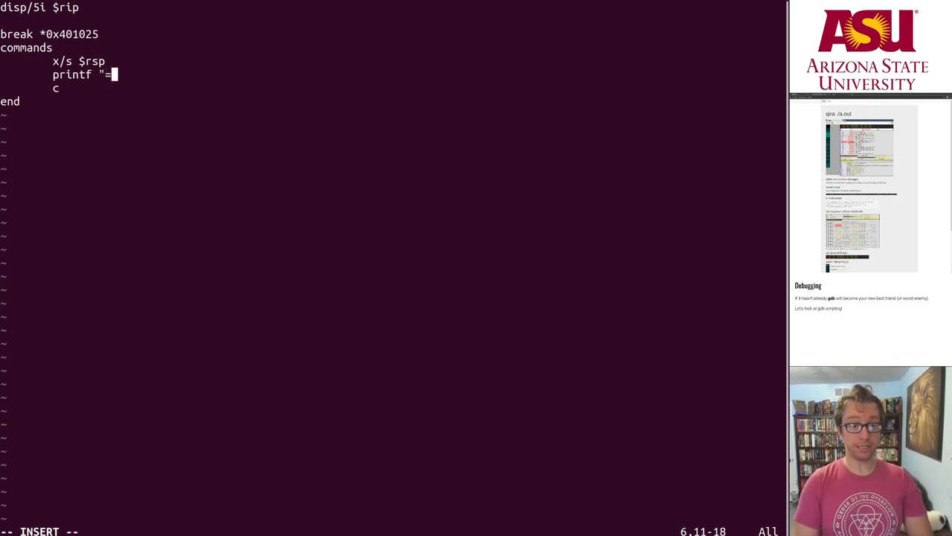
text(======)
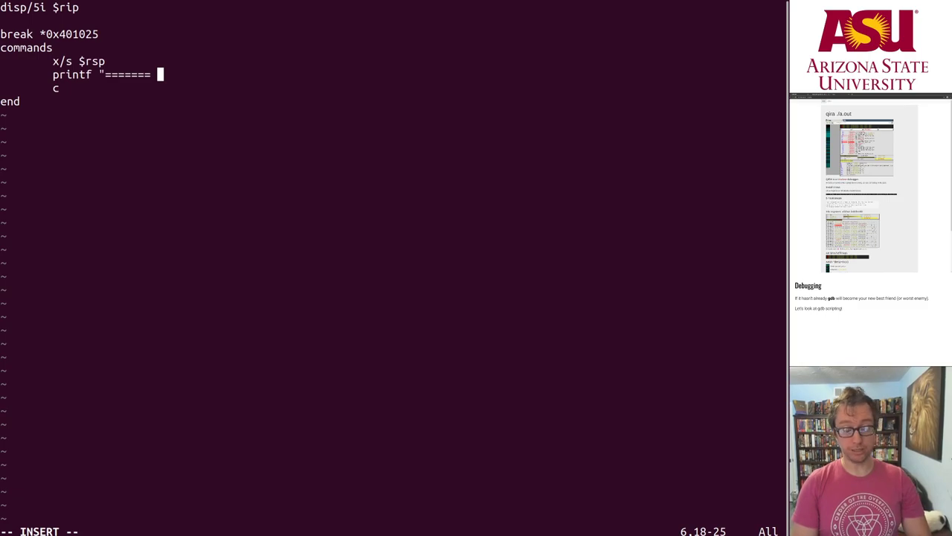
text(READ S)
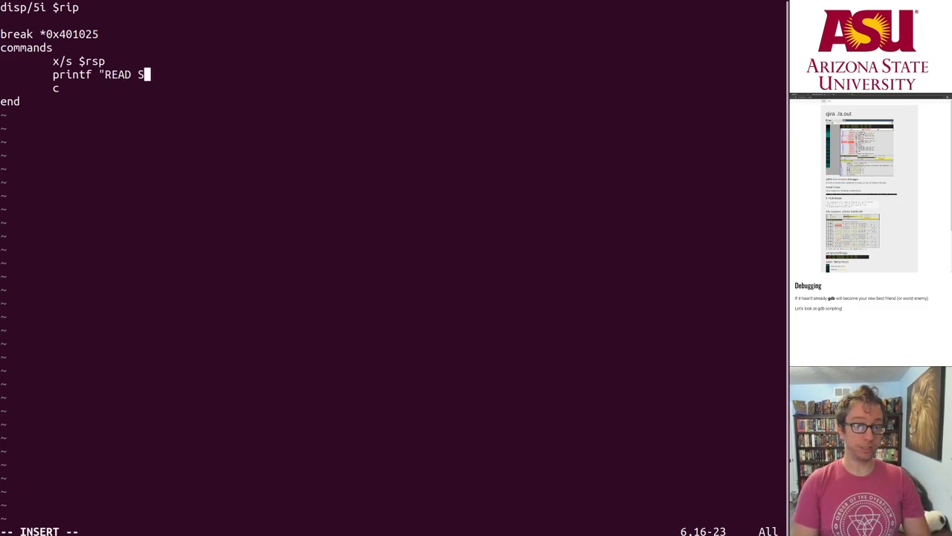
text(YSCALL READ IN %)
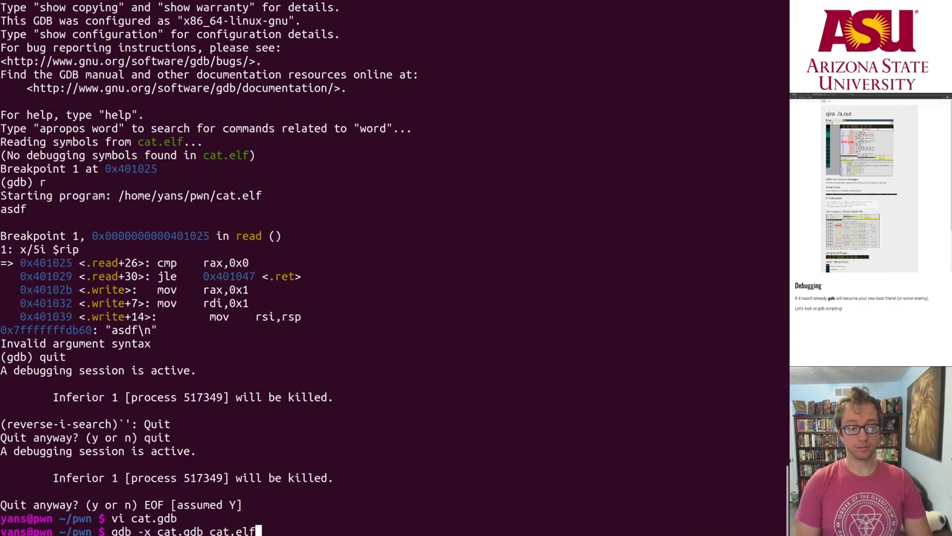
Rerun cat.elf with the fixed script so each stop prints READ SYSCALL READ IN n BYTES, then exit
key(Return)
text(asdf)
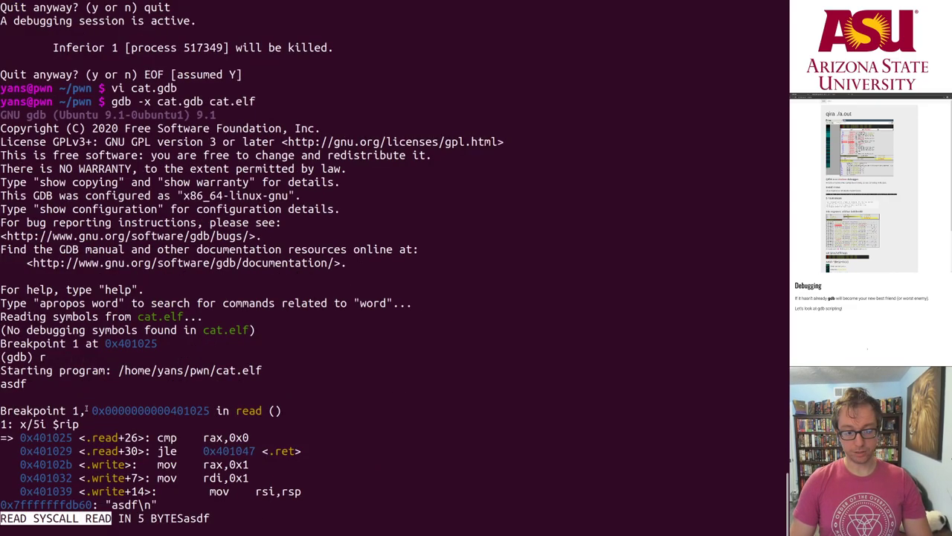
text(aa)
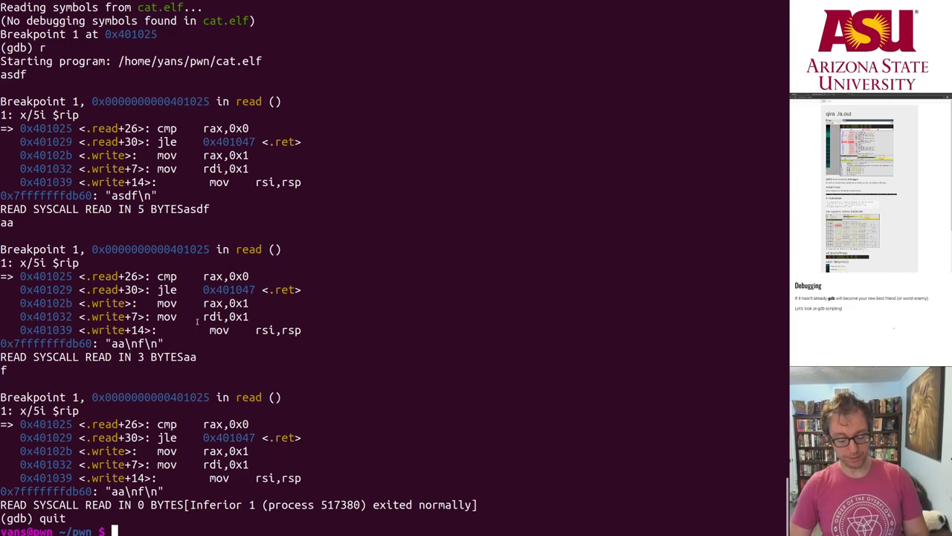
key(ctrl+r)
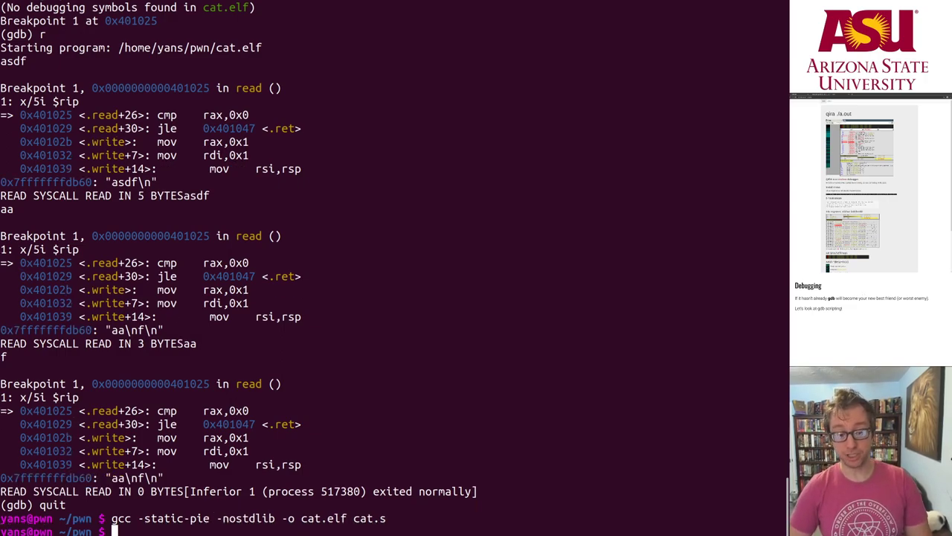
Rebuild cat.elf with -static-pie and start it in gdb, where the 0x401025 breakpoint fails to insert
text(gdb -x cat.gdb cat.elf)
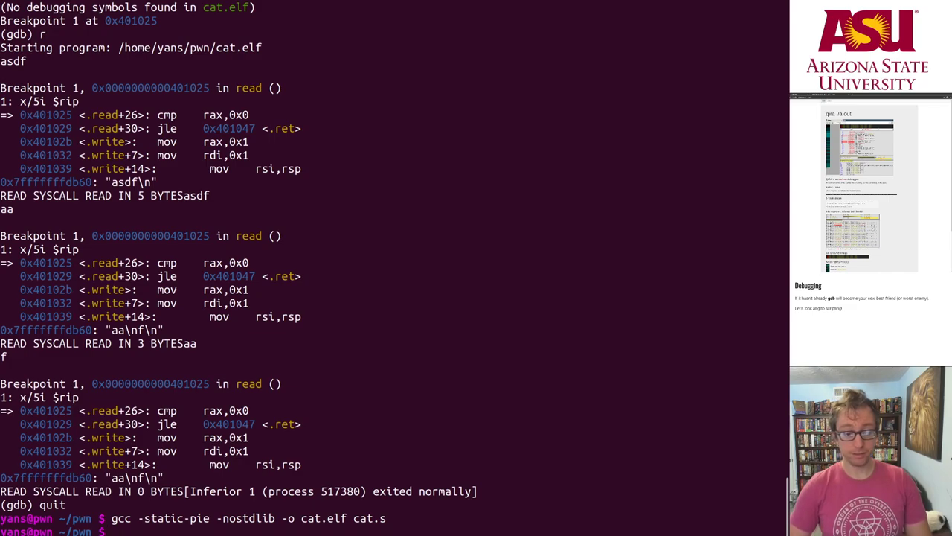
text(gdb -x cat.gdb cat.elf)
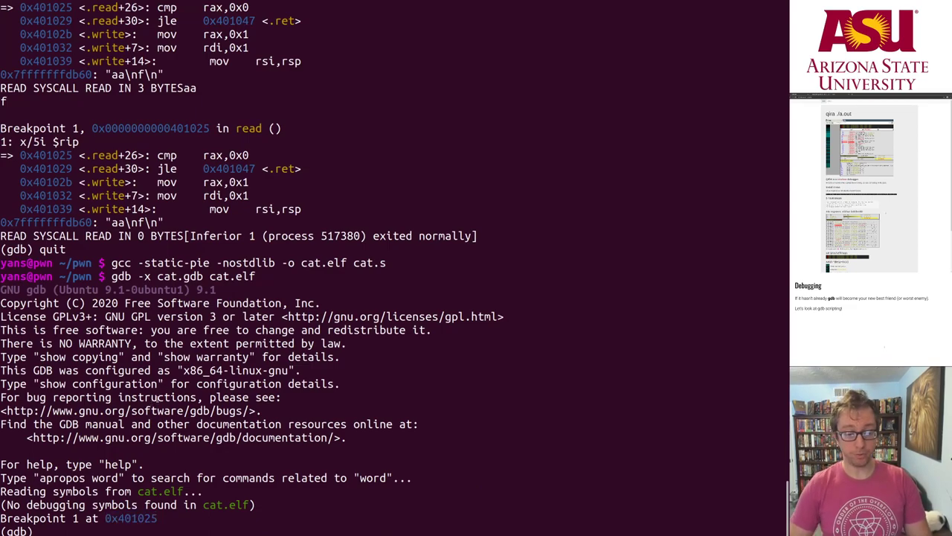
text(quit)
text(b sta)
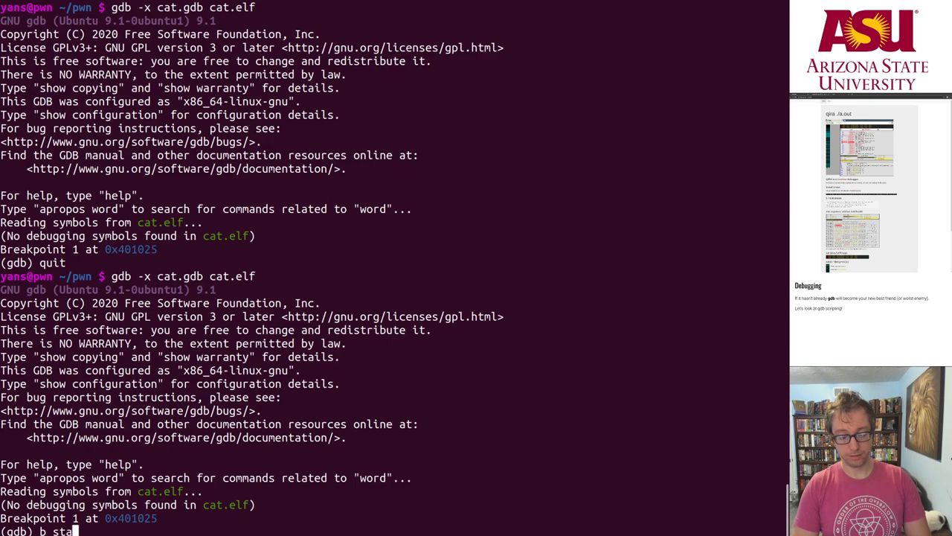
text(rt)
key(Return)
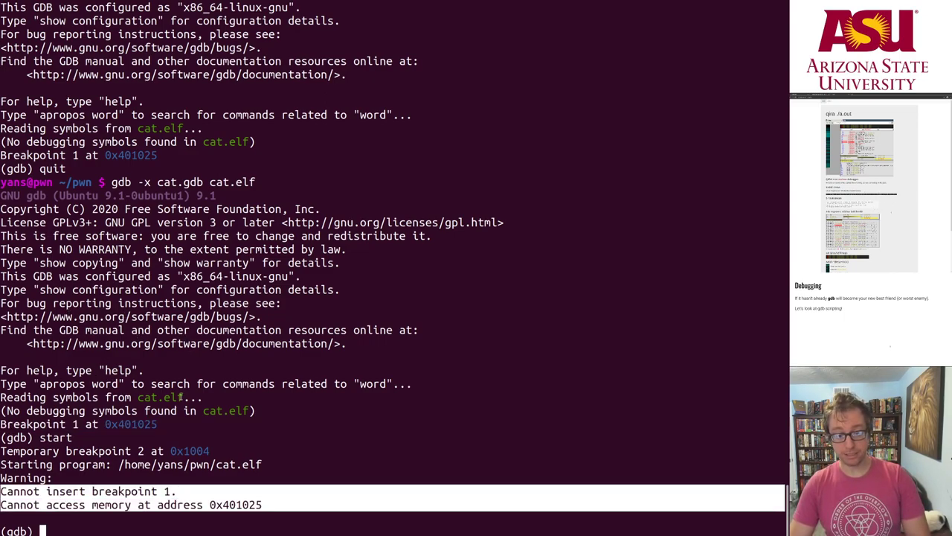
Note the unreachable 0x401025 address and list the new memory mappings with info proc map
double_click(235, 504)
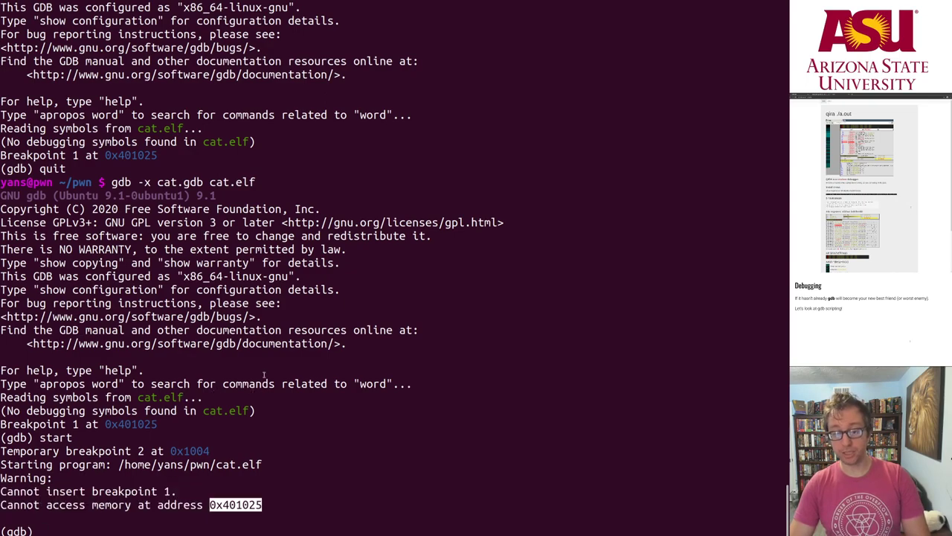
text(info proc map)
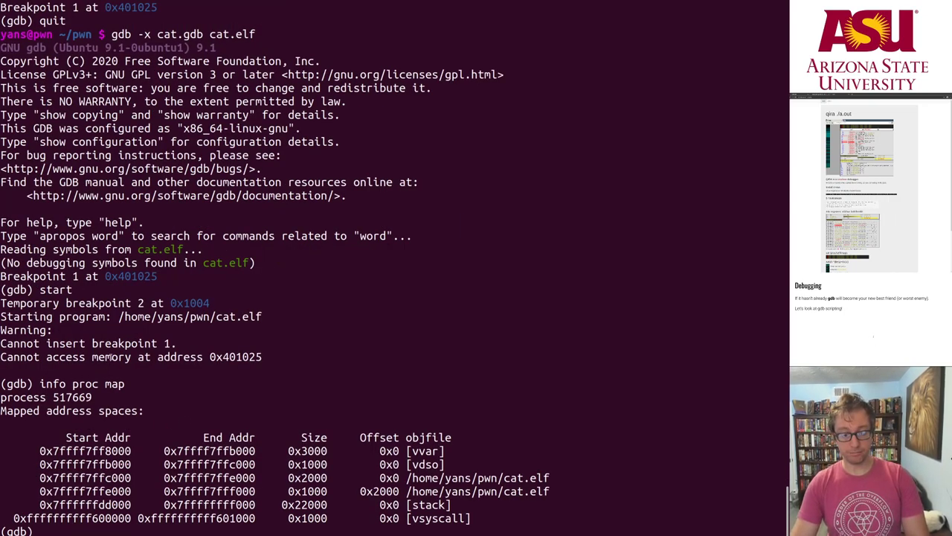
double_click(85, 478)
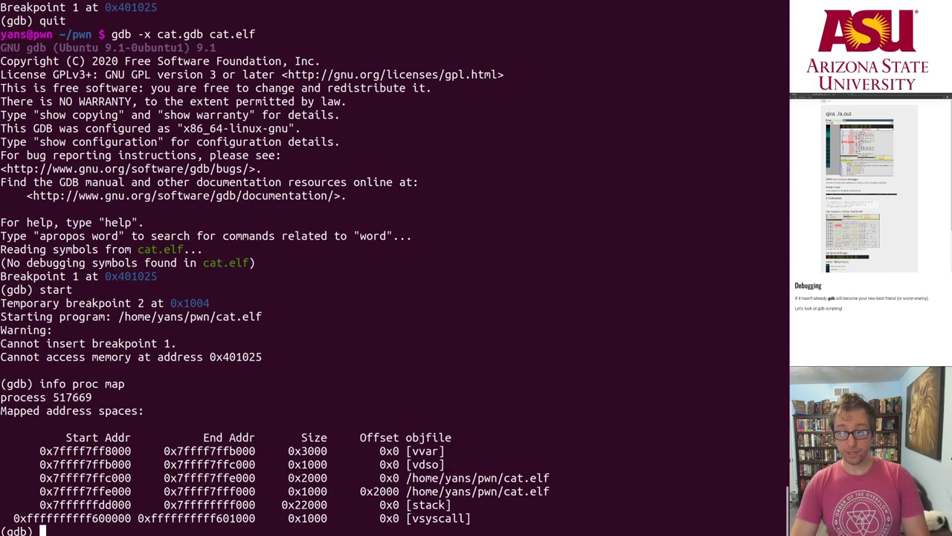
mouse_move(664, 333)
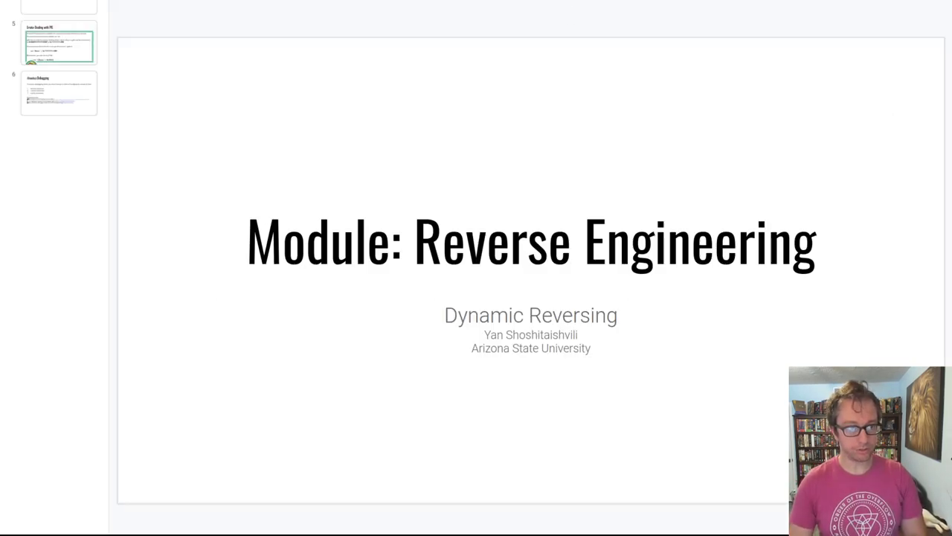
Switch to the 'Errata: Dealing with PIE' slide
click(59, 42)
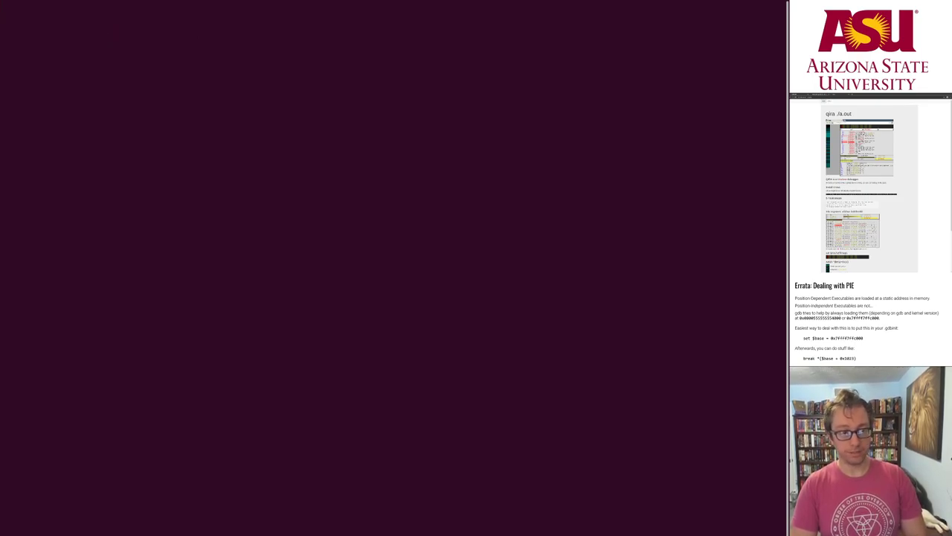
Disassemble the PIE cat.elf with objdump -M intel to locate the read check at offset 0x1025
text(gcc)
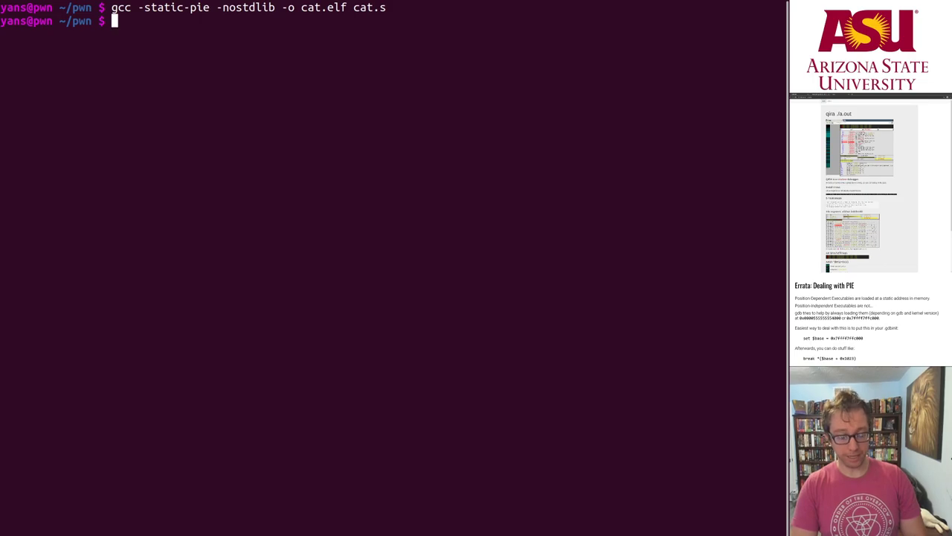
text(objd)
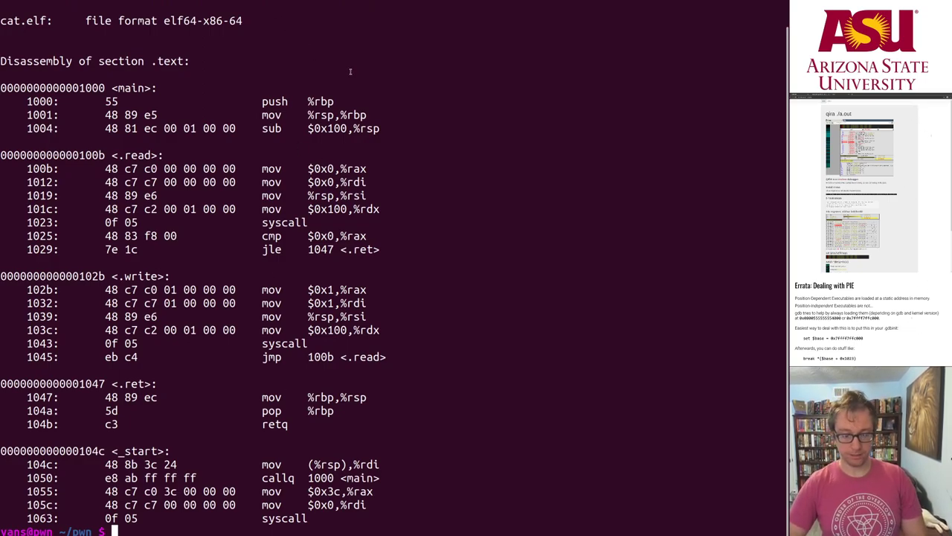
text(objdump -M intel cat.elf)
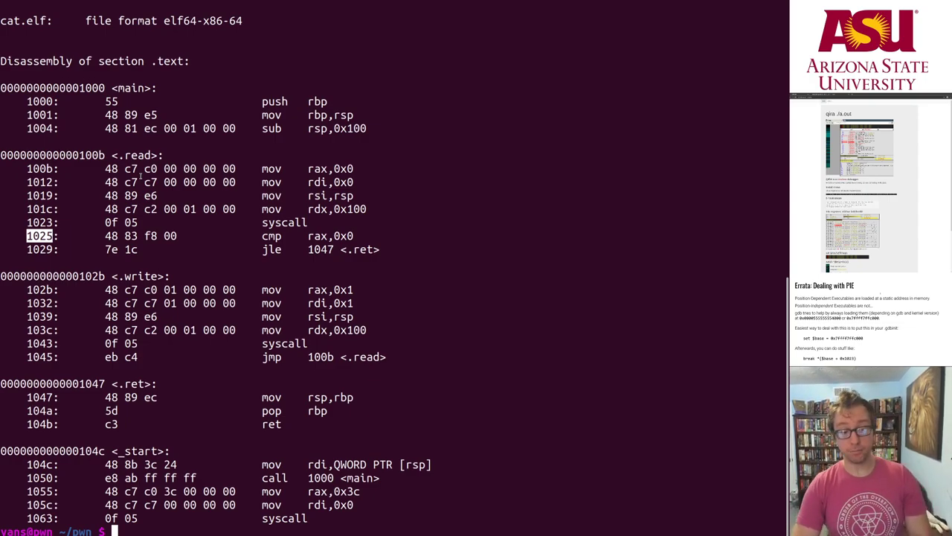
text(ipython)
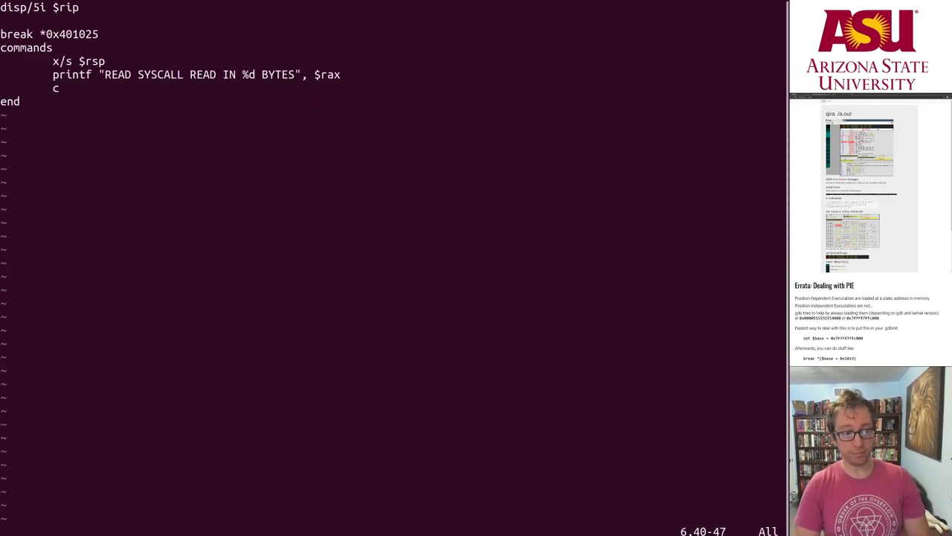
Change the break line in cat.gdb to *($base + 0x1025) instead of 0x401025
text(($)
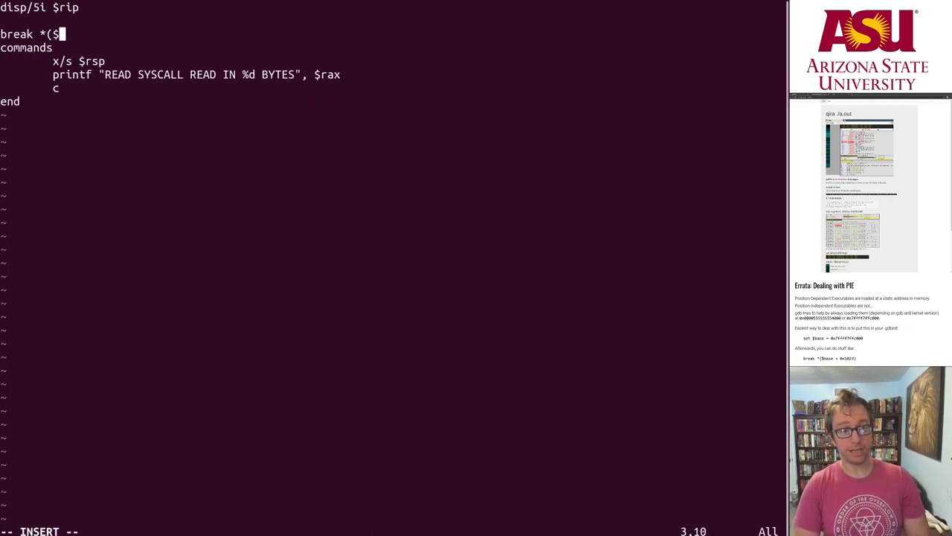
text(base + 0x1)
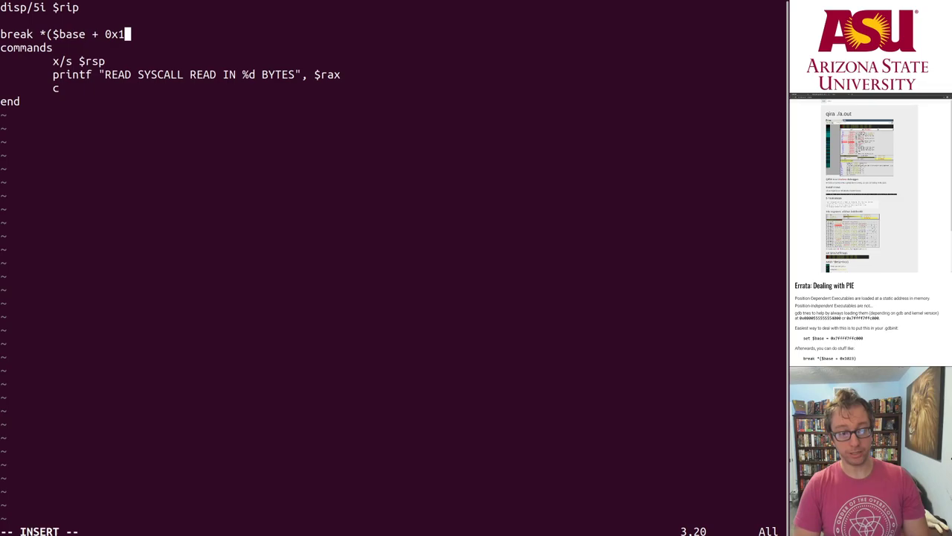
text(025))
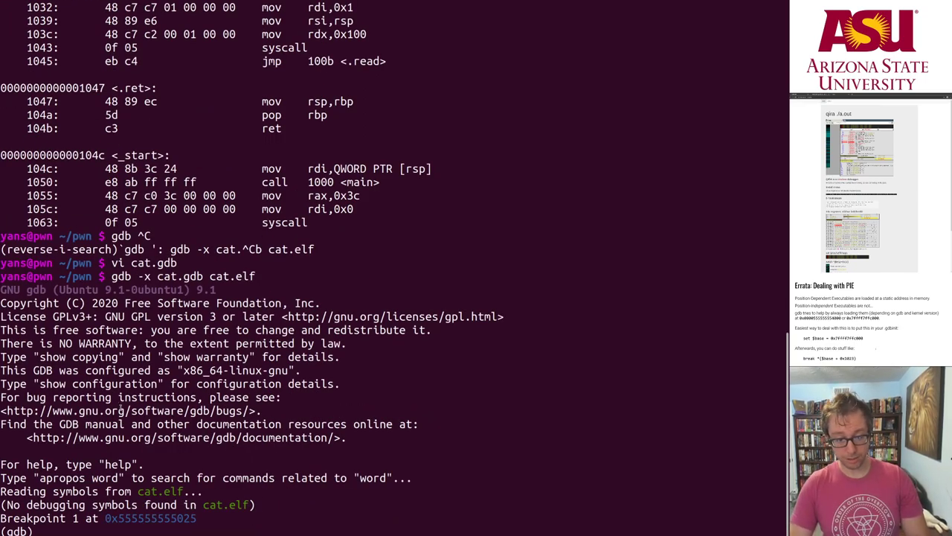
Run cat.elf and list its memory mappings with info proc mappings to find the base address
text(r)
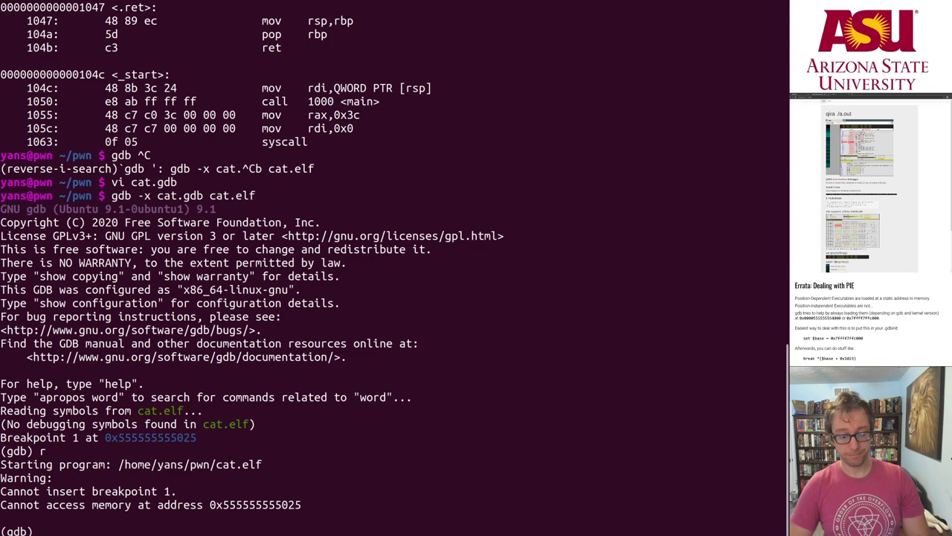
text(info proc)
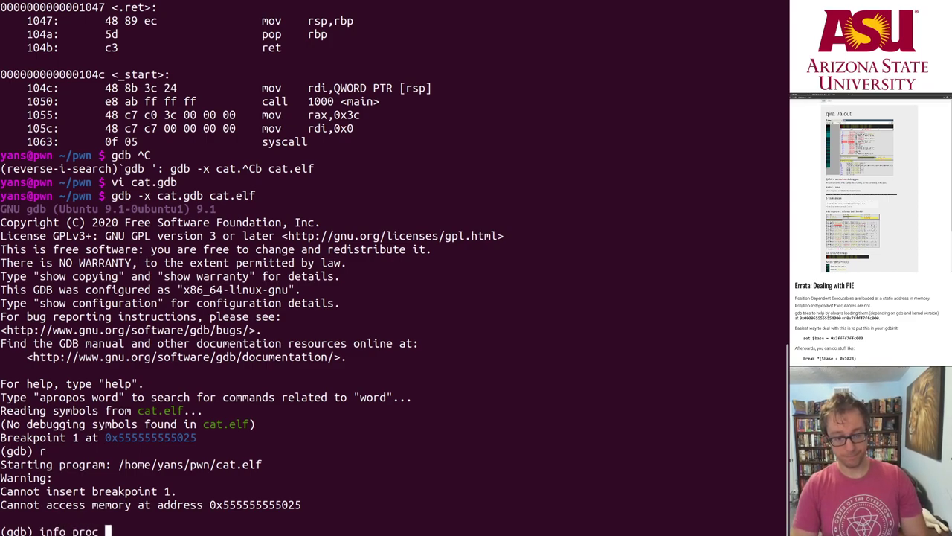
key(BackSpace)
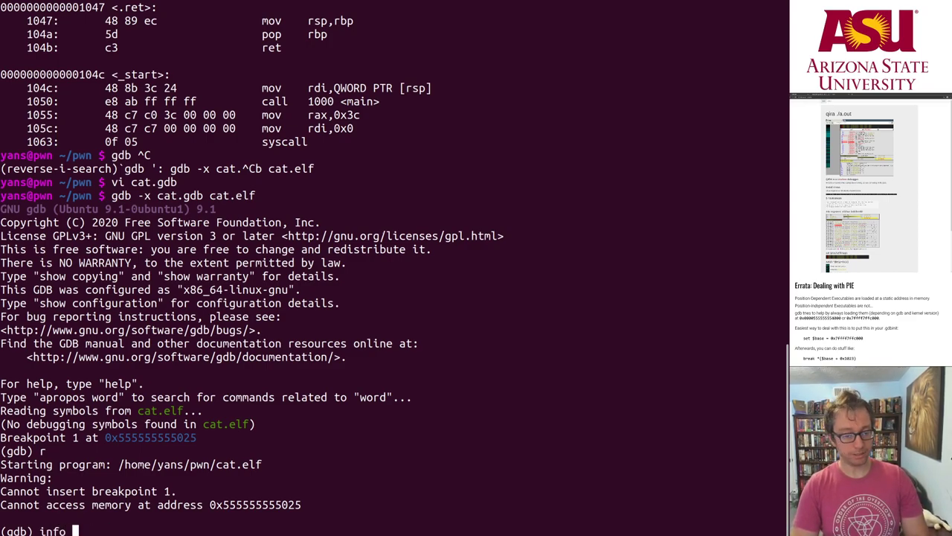
text(proc ma)
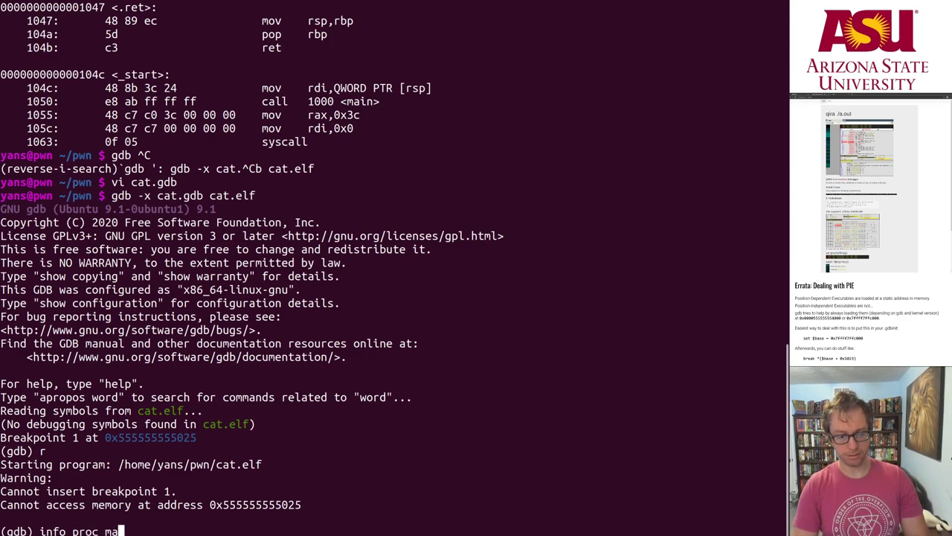
key(Return)
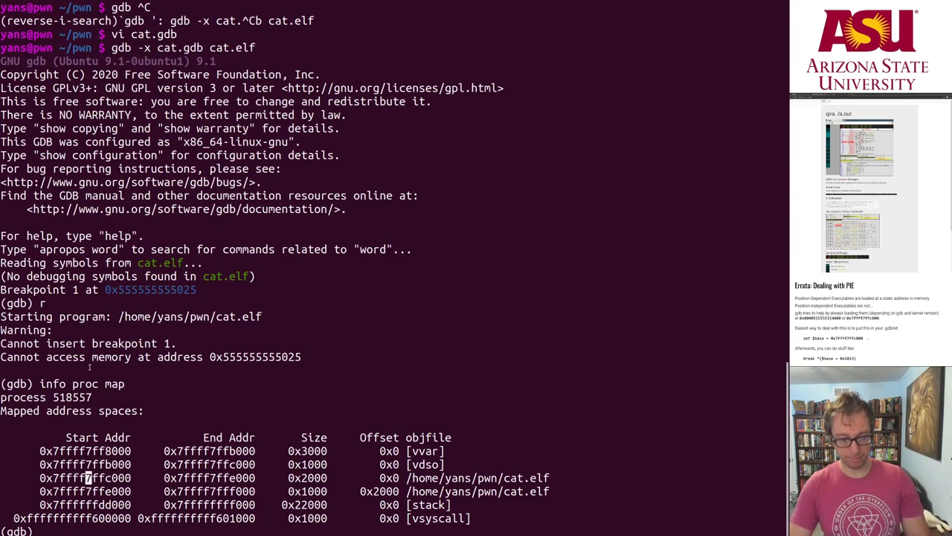
Quit gdb and set $base = 0x7ffff7ffc000 in ~/.gdbinit
text(quit)
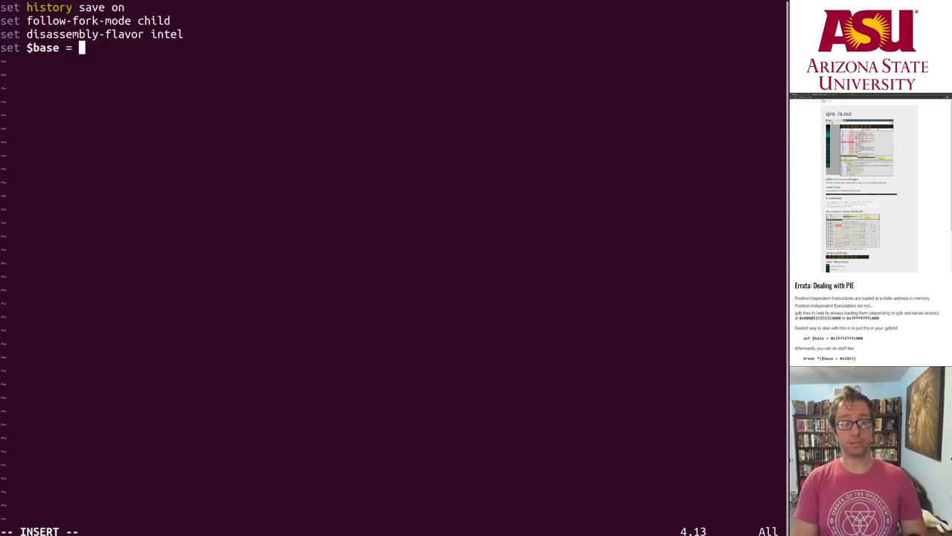
text(0x7ffff7ffc000)
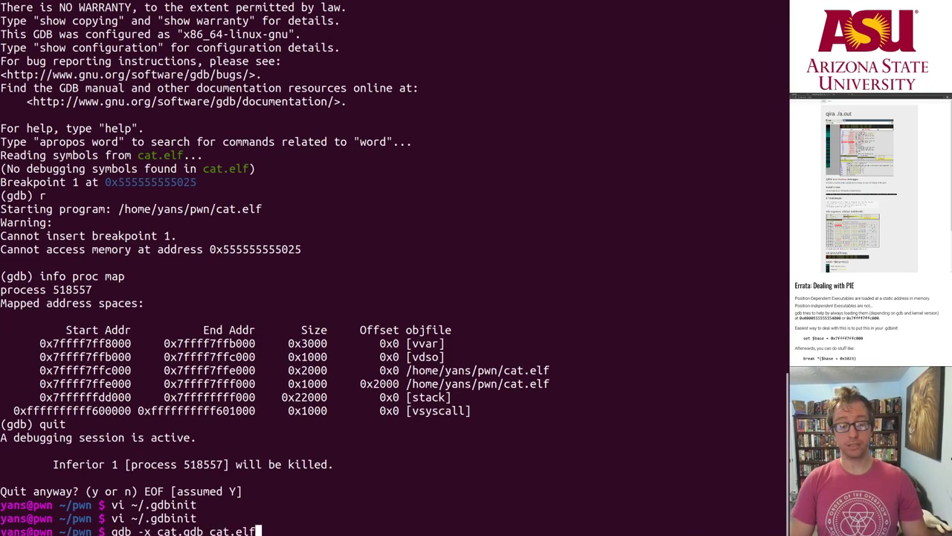
Relaunch gdb -x cat.gdb cat.elf, start in main, continue to the read breakpoint and feed it sdf
key(Return)
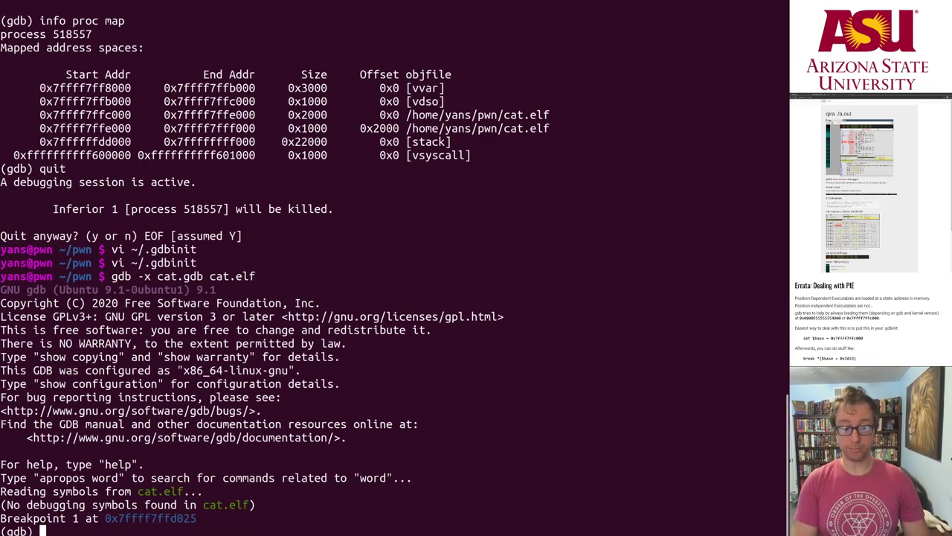
text(start)
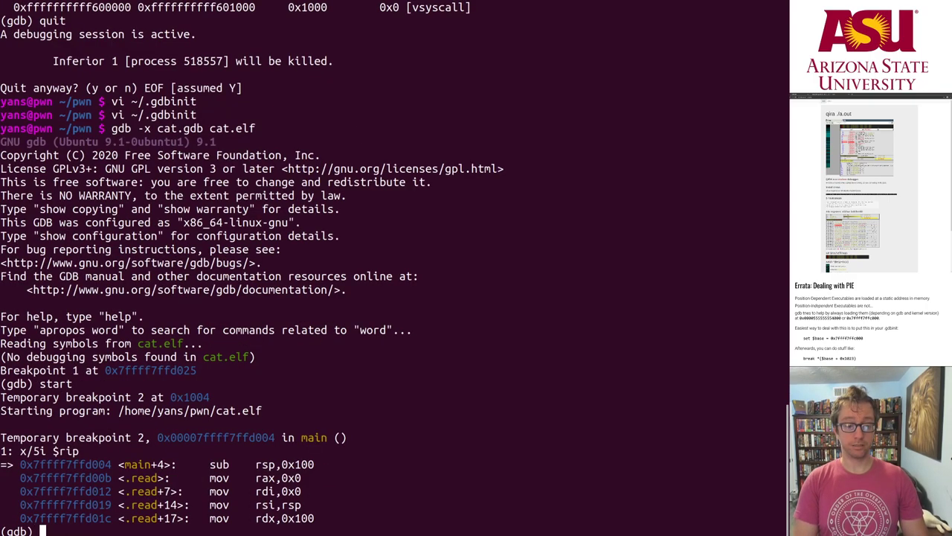
text(c)
text(sdf)
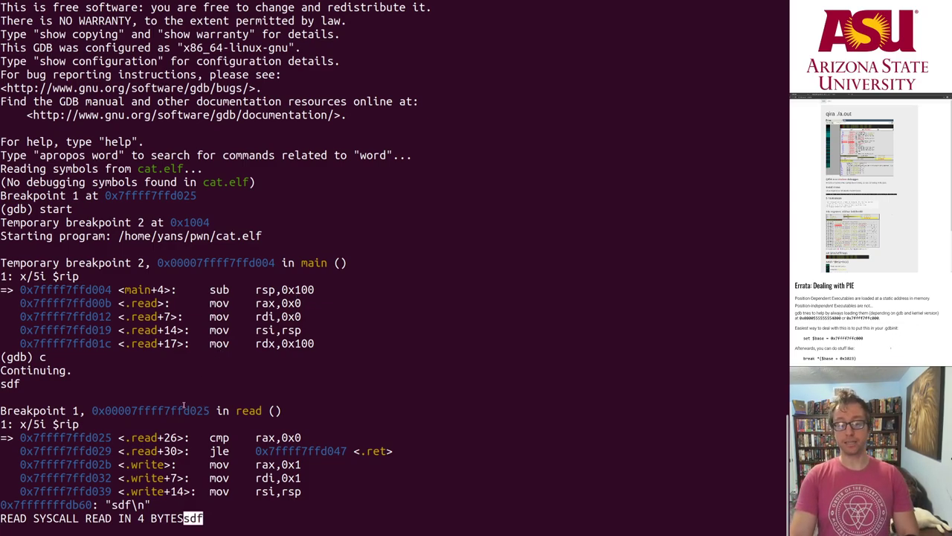
key(Return)
text(quit)
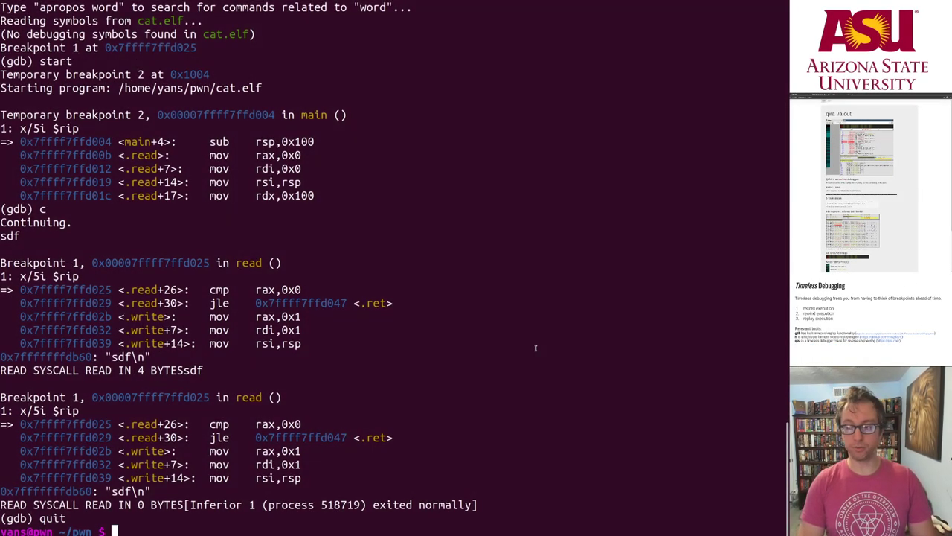
Clear the terminal, rebuild cat.elf statically from cat.s, and launch gdb cat.elf
text(clear)
text(gdb)
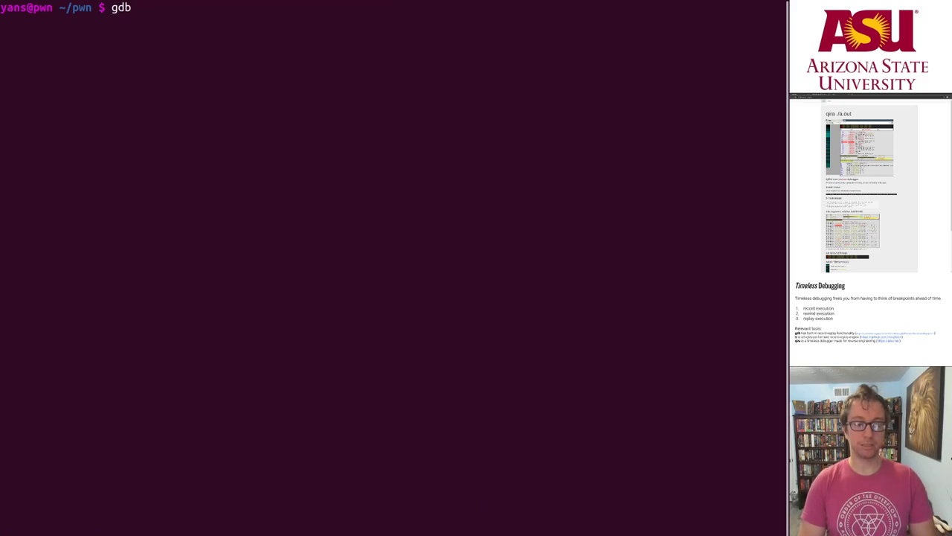
key(ctrl+r)
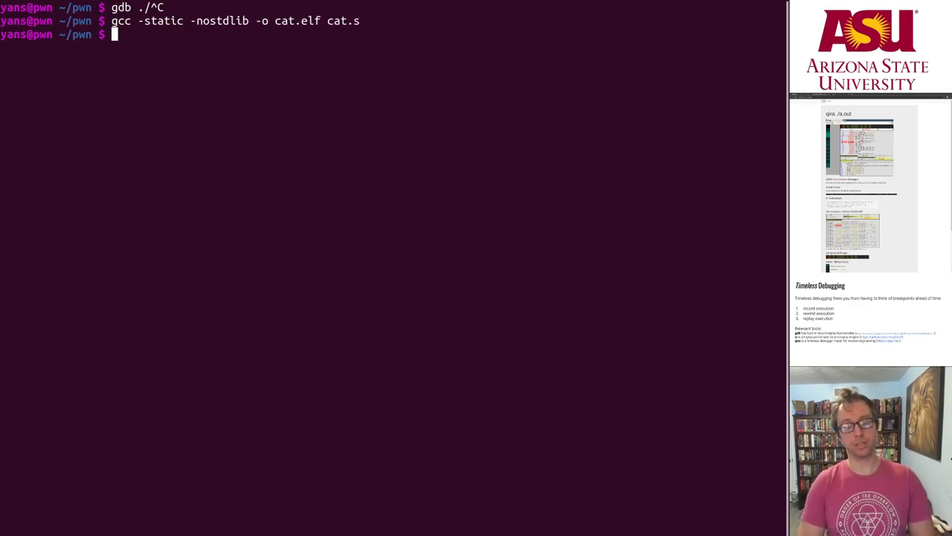
text(gdb cat.elf)
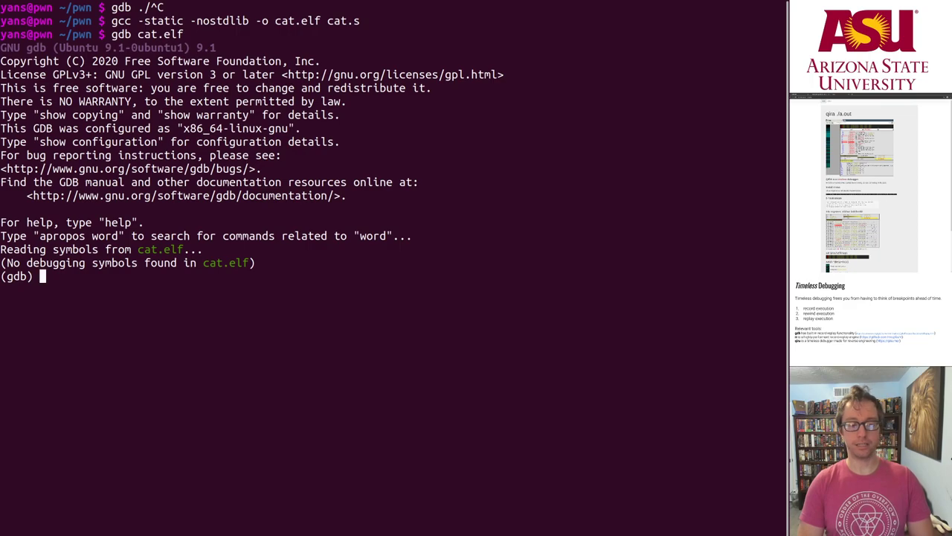
Stop cat.elf at main with start and turn on execution recording
text(start)
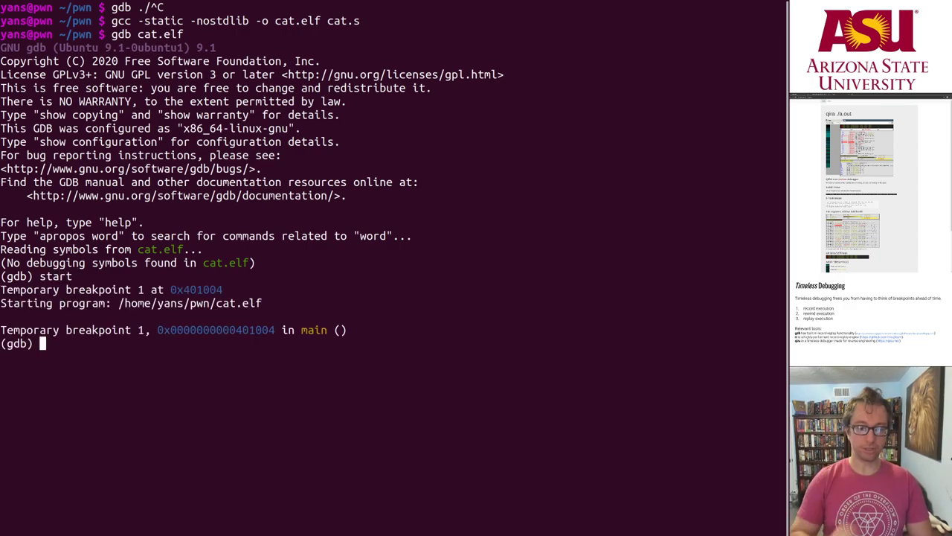
double_click(312, 330)
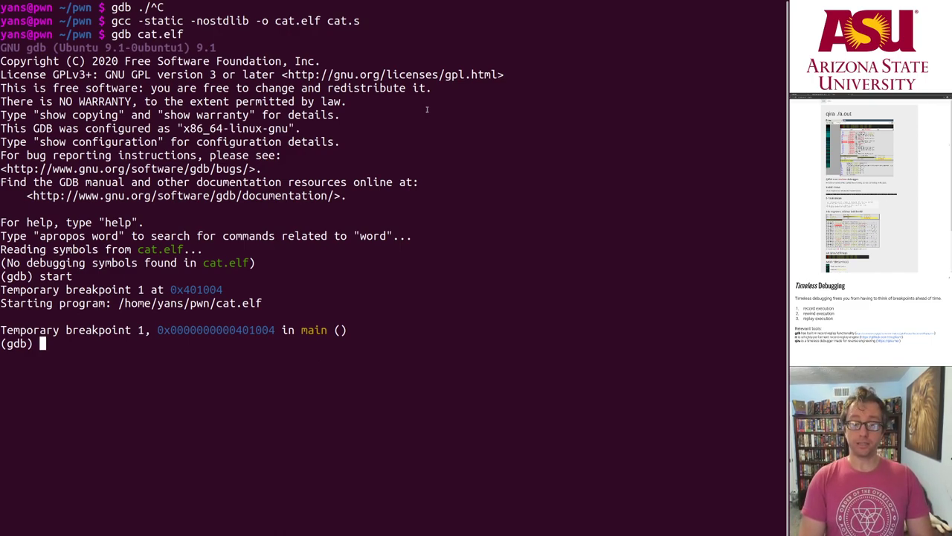
text(record)
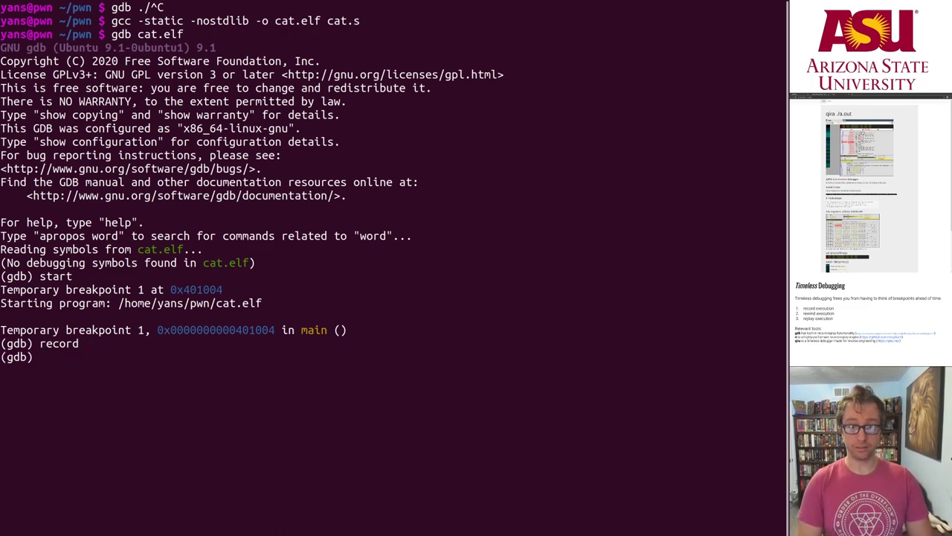
Continue the recorded run through asdf and fdsa, end input, and stop at the exit syscall in _start
text(r)
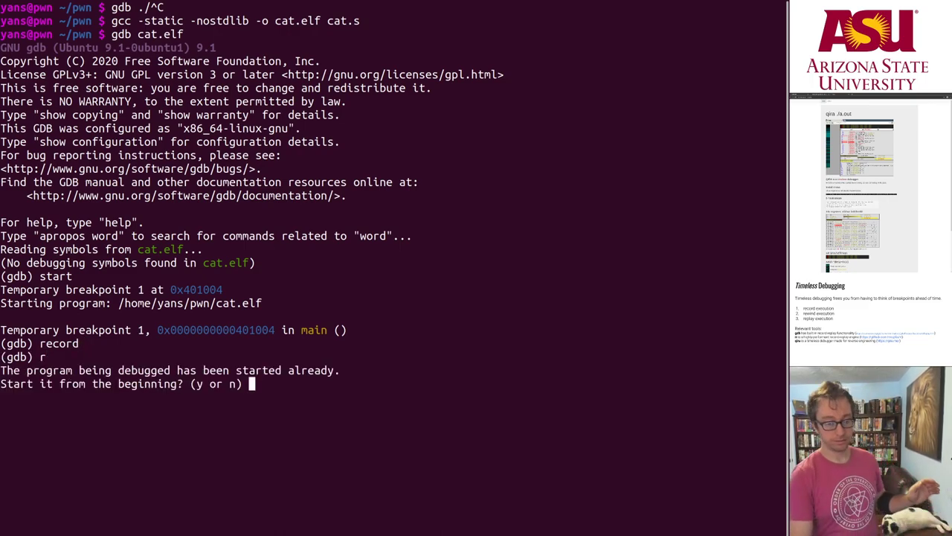
text(n)
text(c)
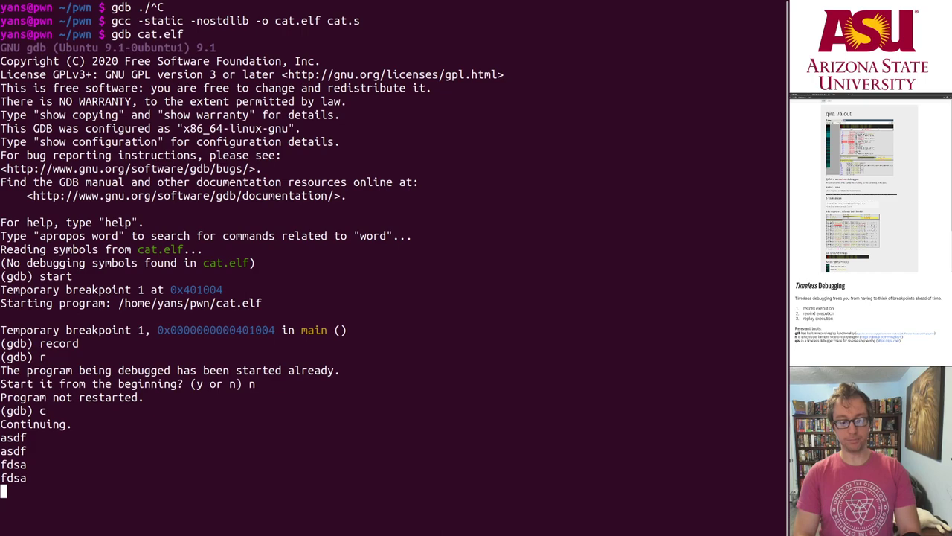
key(Return)
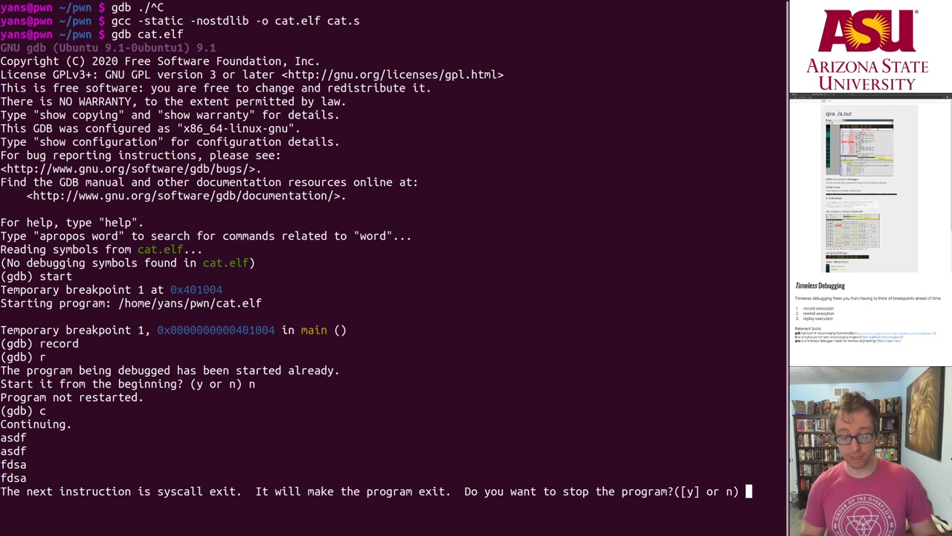
text(y)
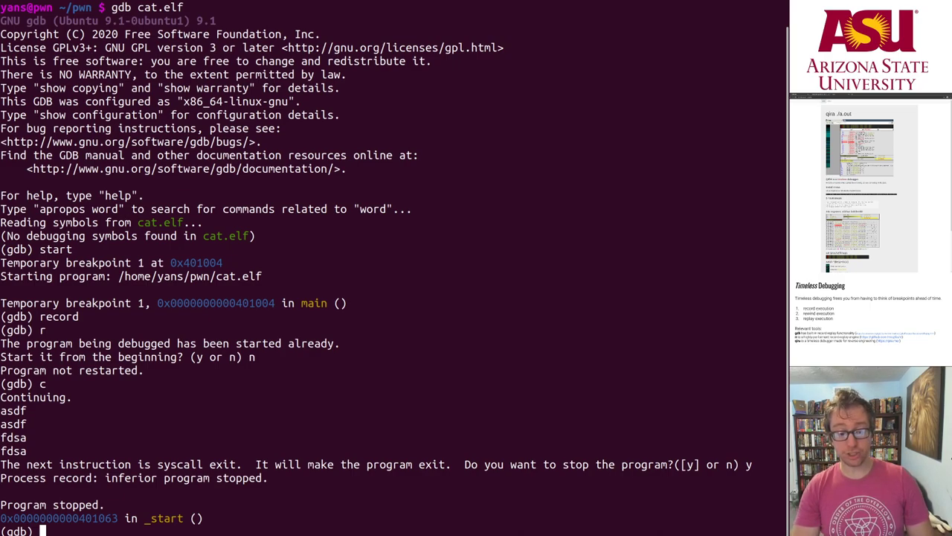
text(ni)
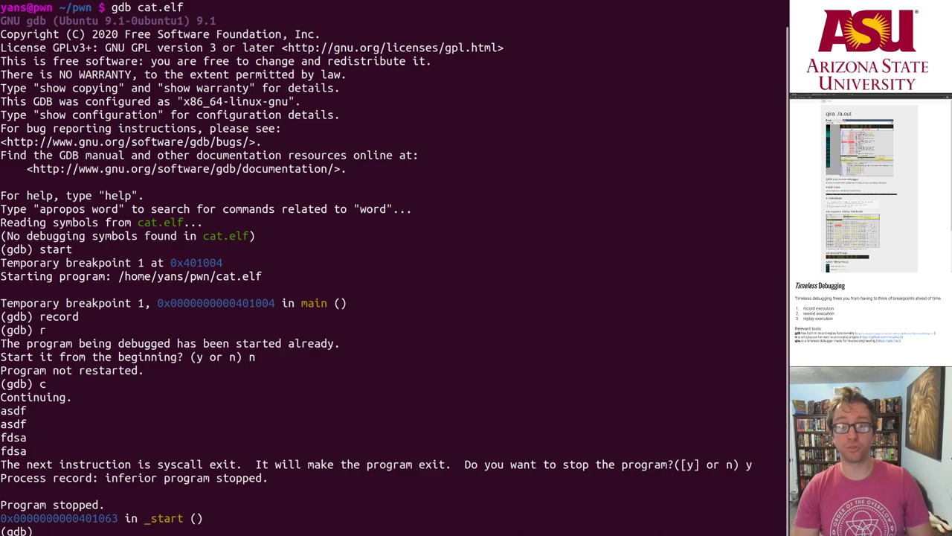
Display five upcoming instructions at every stop with disp/5i $rip
text(r)
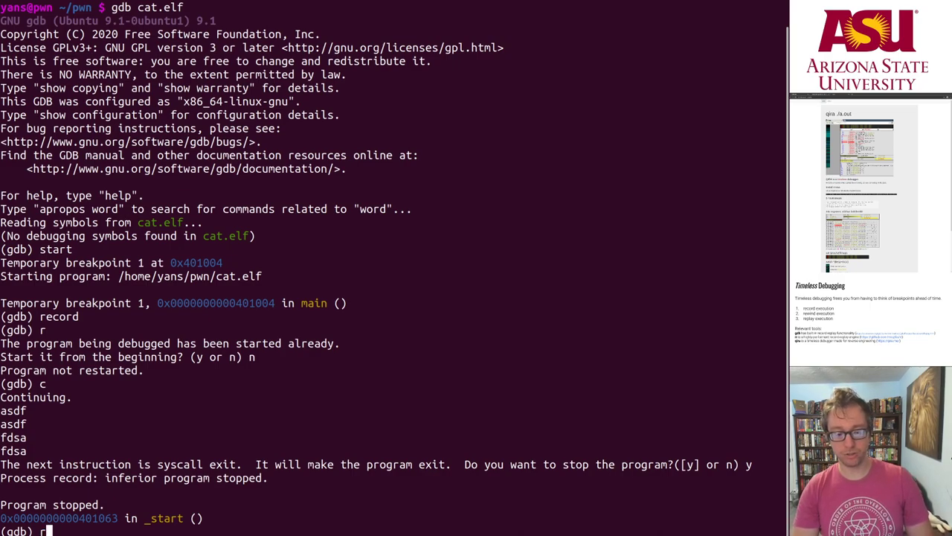
text(disp/5i $)
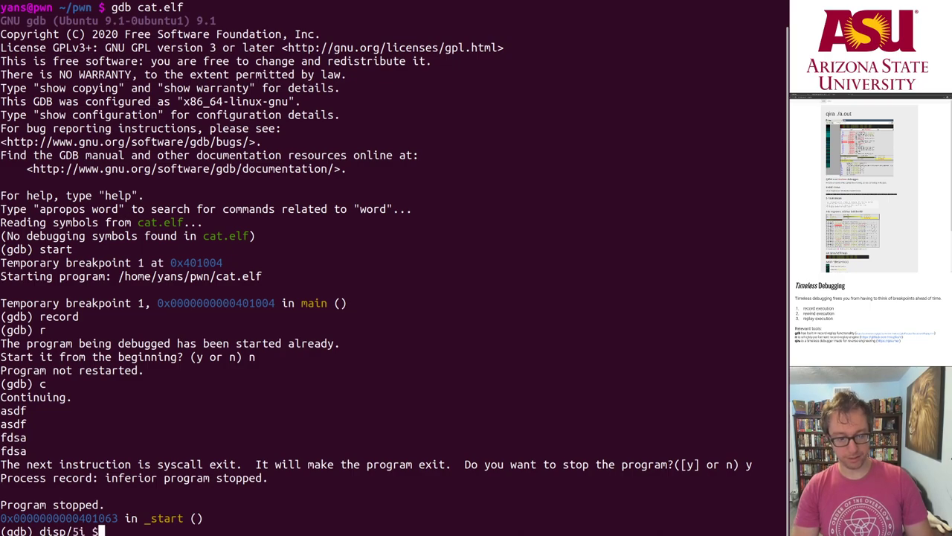
key(Return)
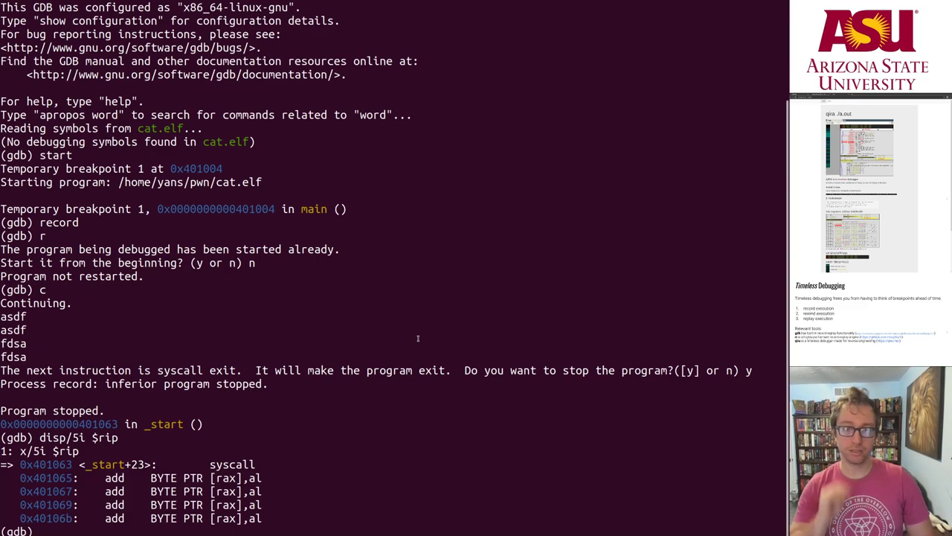
Reverse-step with rsi from the exit syscall back through write into read, stepping forward once
text(rsi)
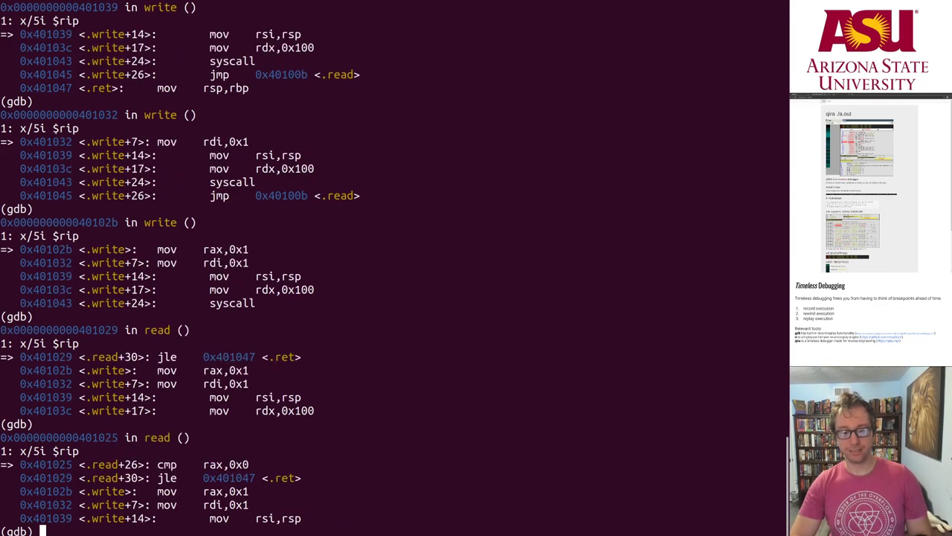
text(rc)
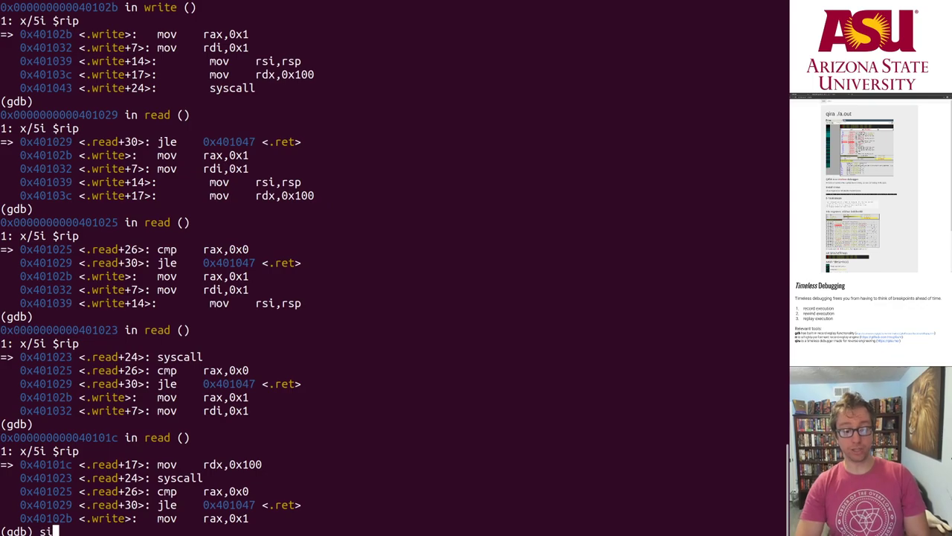
key(Return)
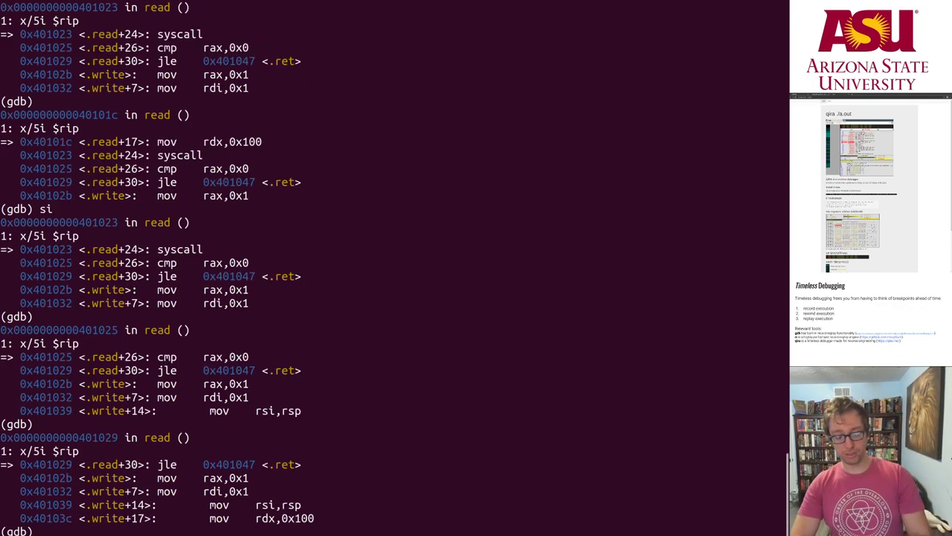
text(rsi)
text(rc)
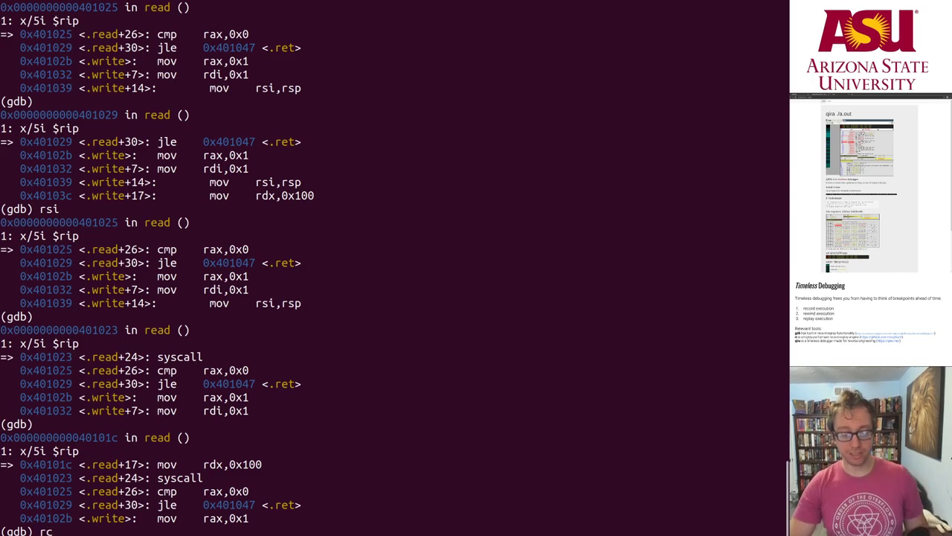
Step around read's syscall and print rax as 0x5 with p/x $rax
key(Return)
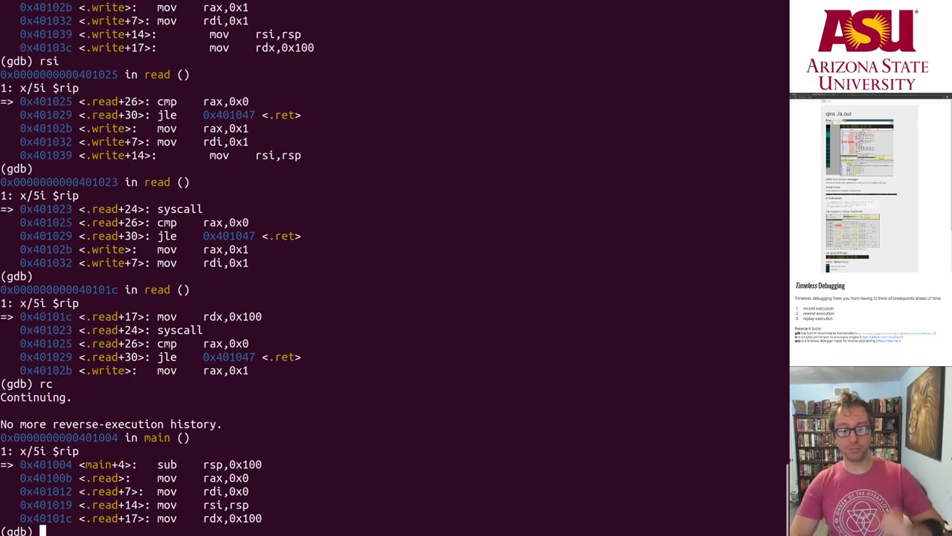
text(si)
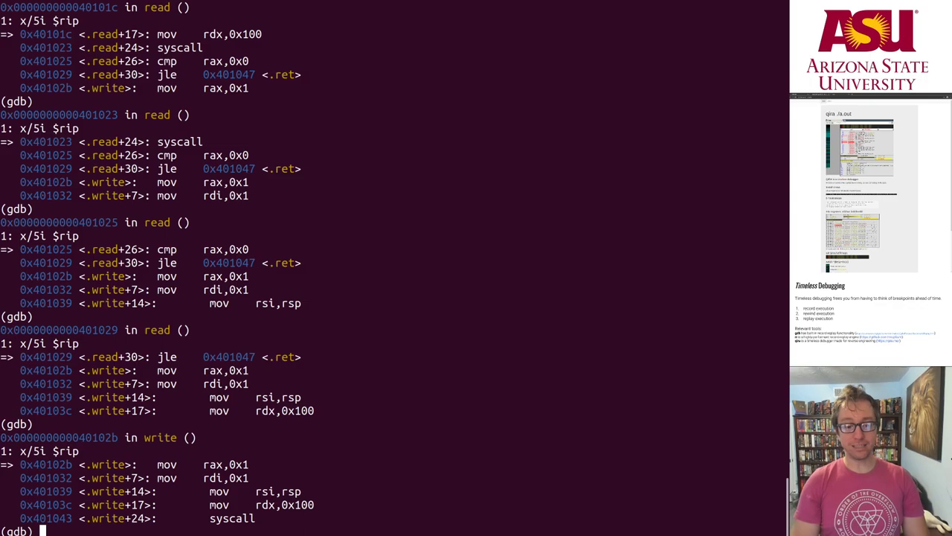
text(rsi)
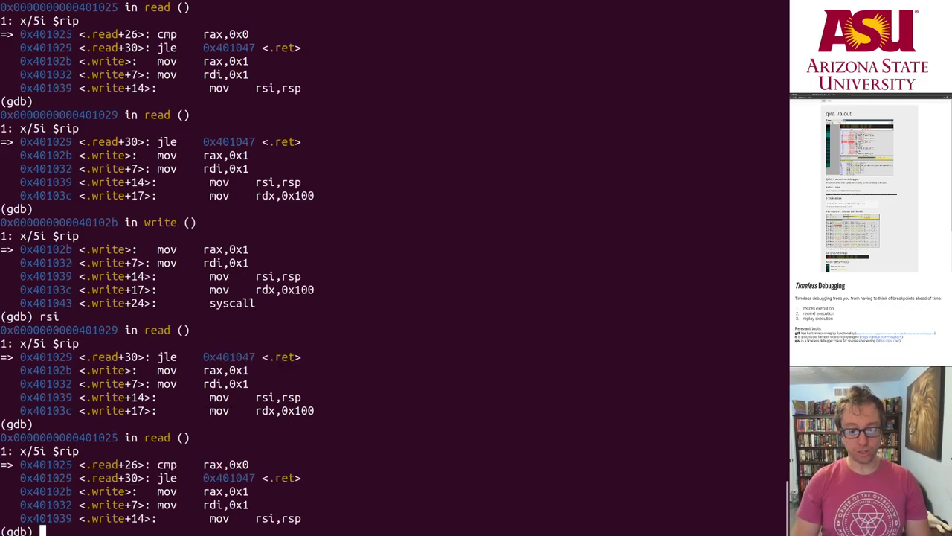
key(Return)
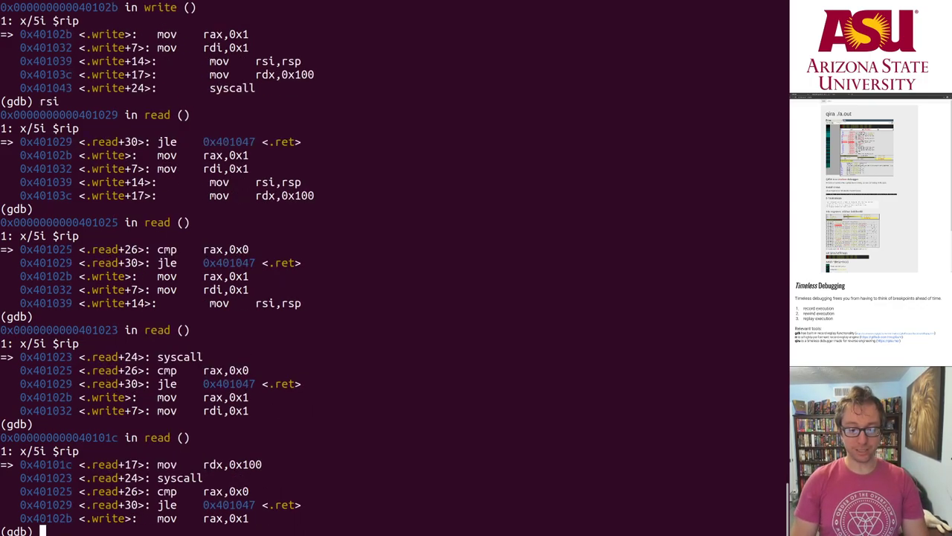
text(si)
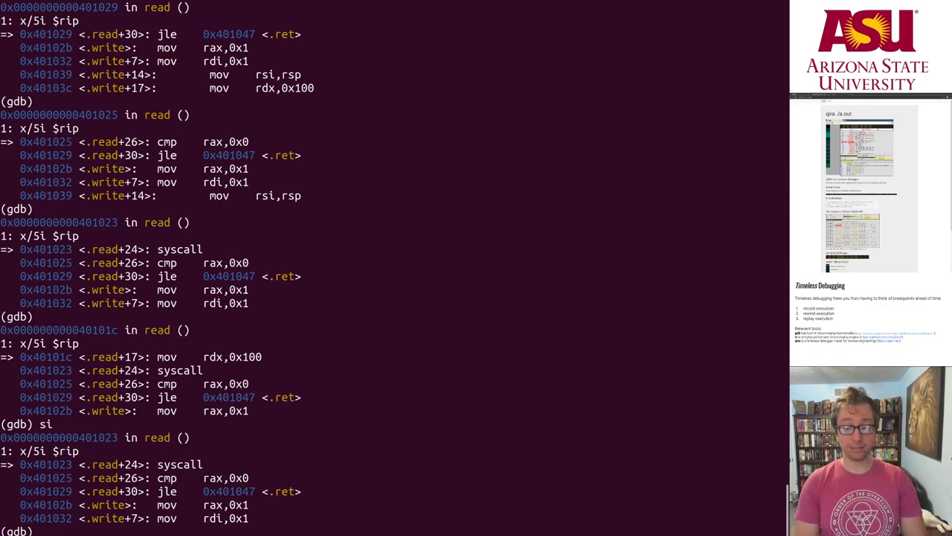
text(p/x $rax)
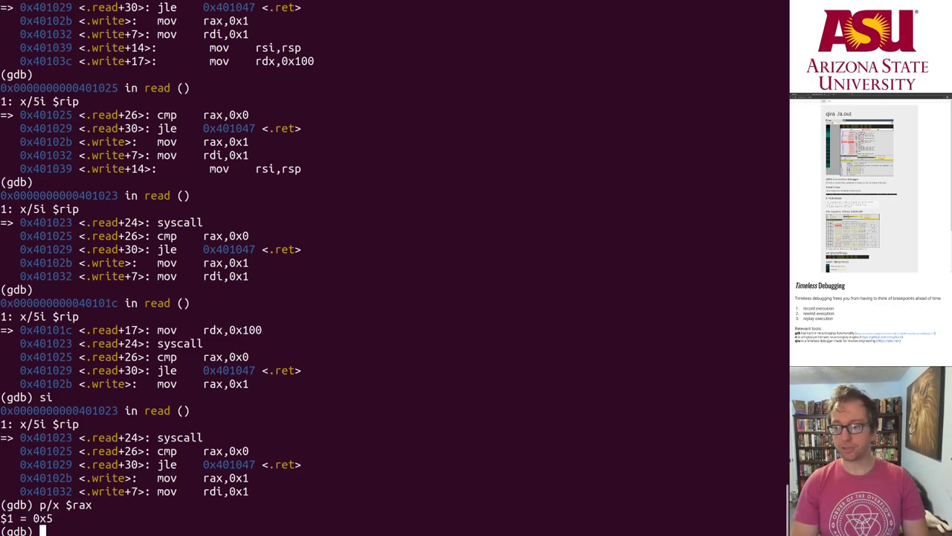
Reverse-step instruction by instruction back to read's first instruction
text(si)
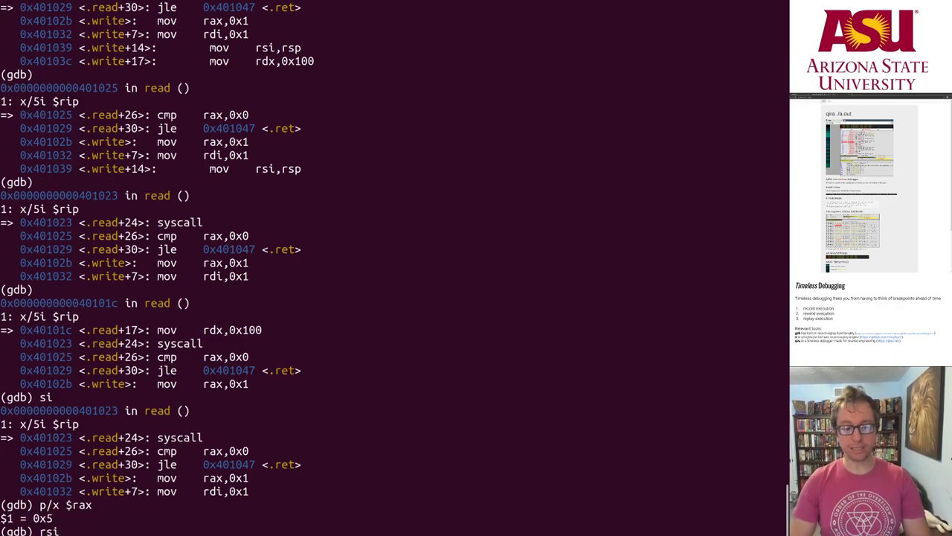
key(Return)
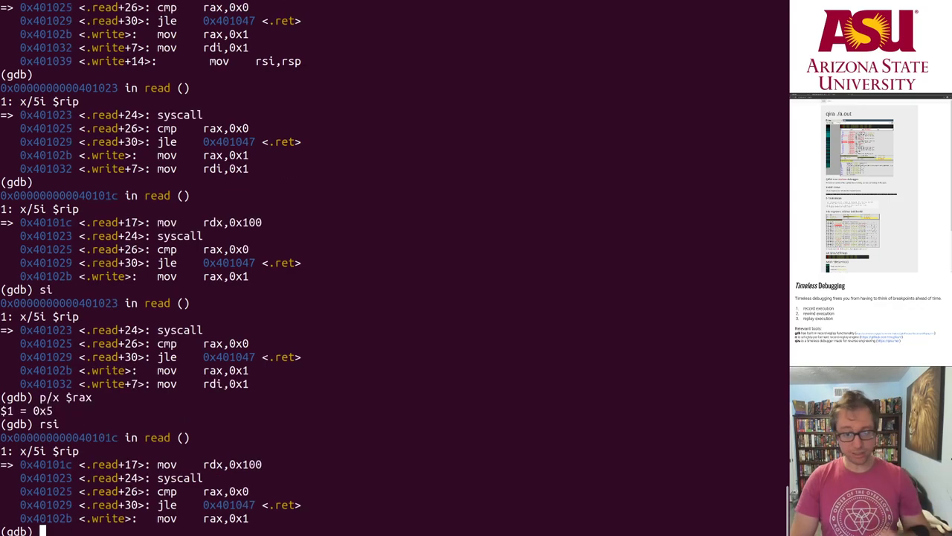
key(Return)
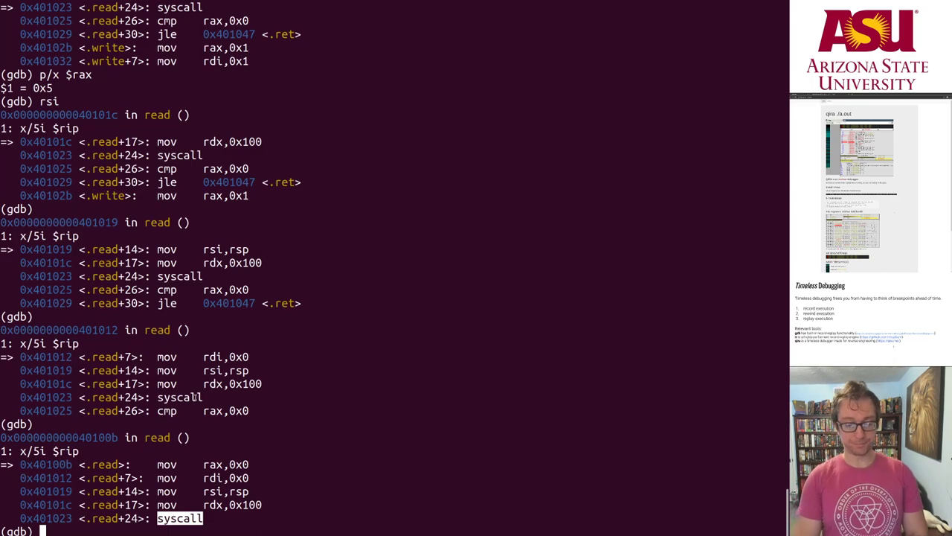
Replay read's syscall, showing the rsp buffer empty then holding "asdf\n", and print rax
text(si)
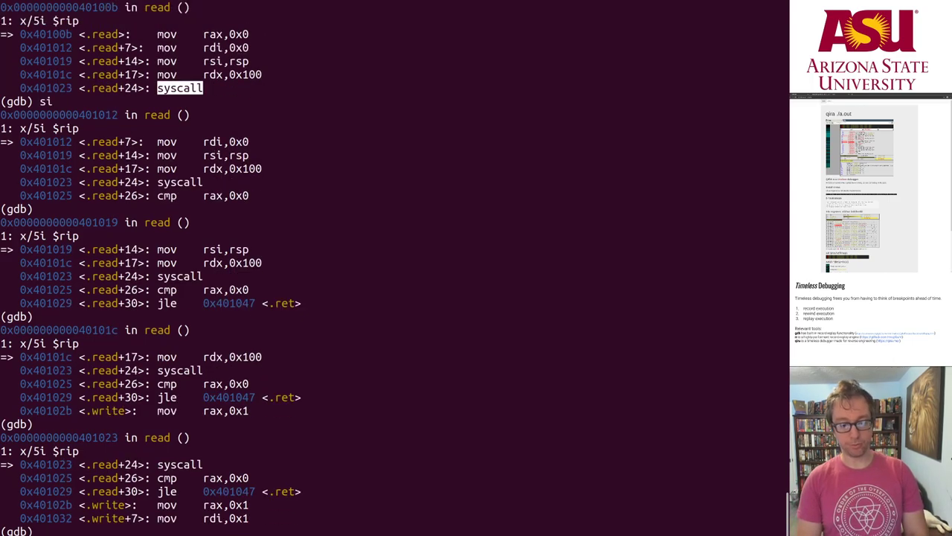
text(x/s $)
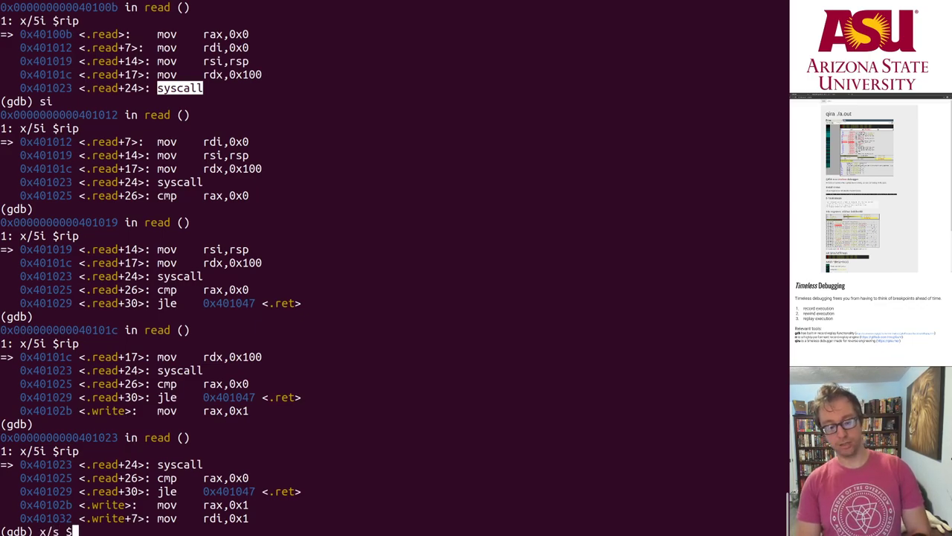
key(Return)
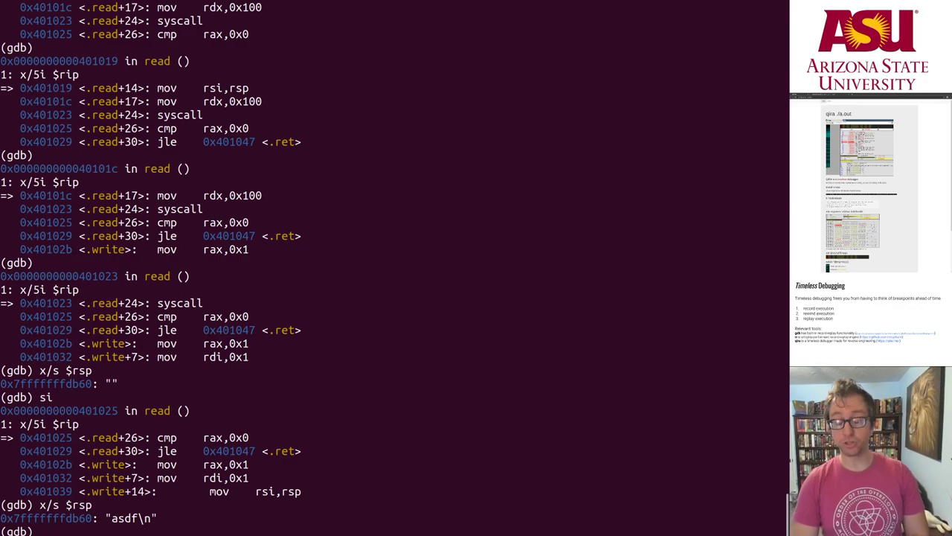
text(p/x $rax)
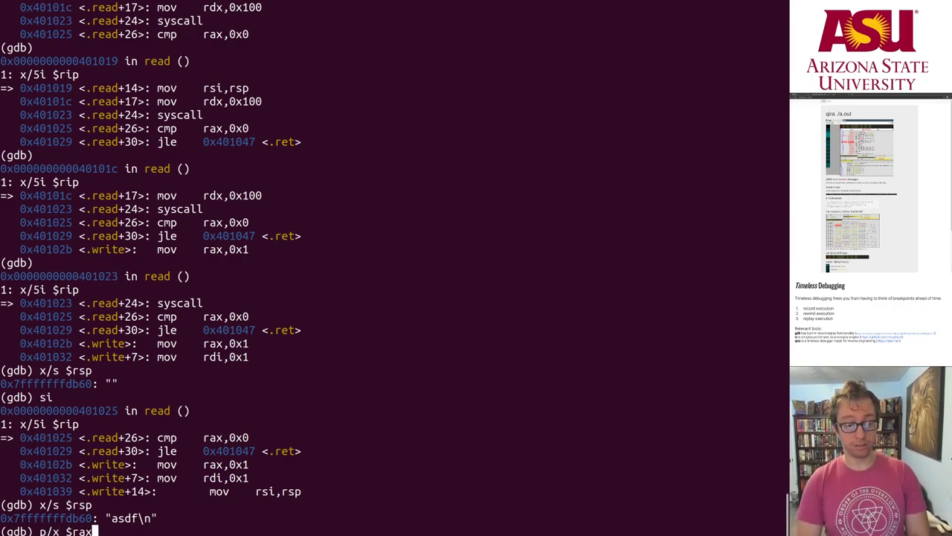
key(Return)
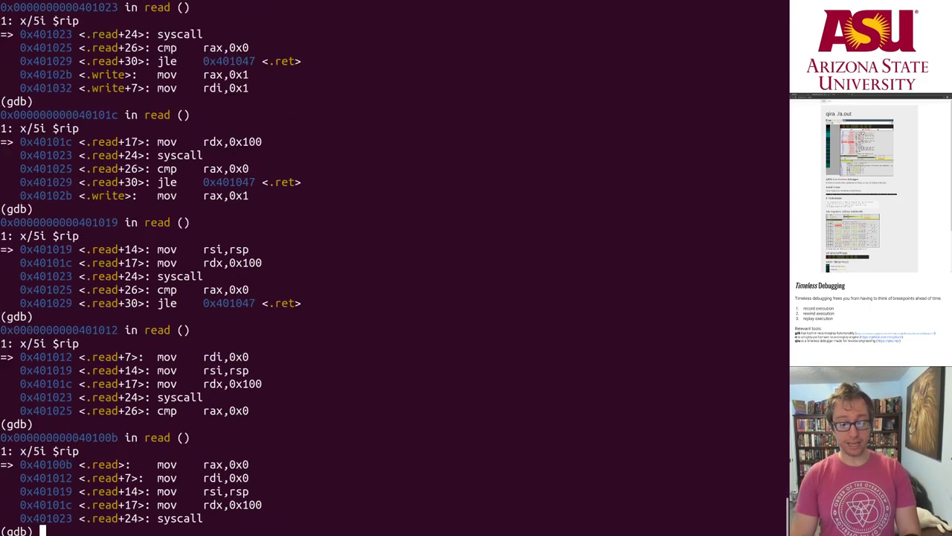
Step forward and print rsi and rax after the replayed read
text(si)
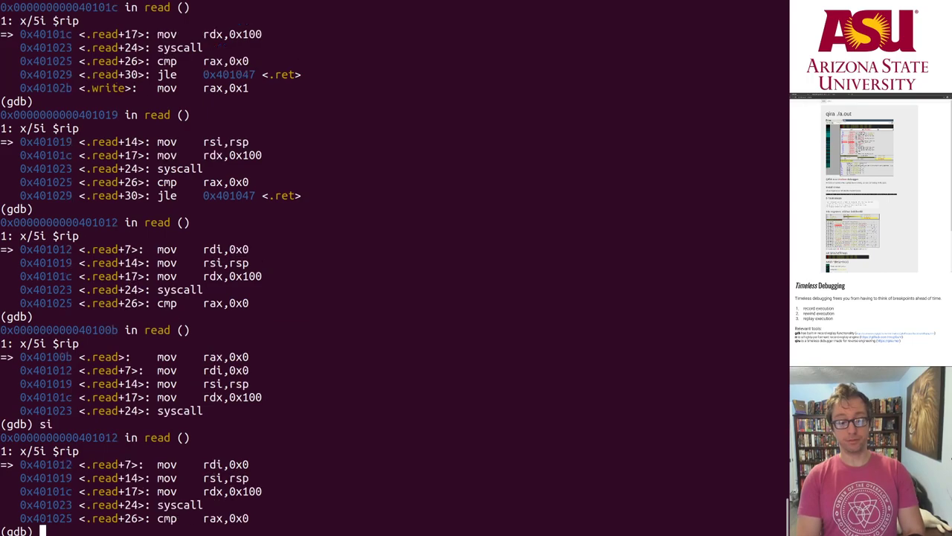
text(p/x $rsi)
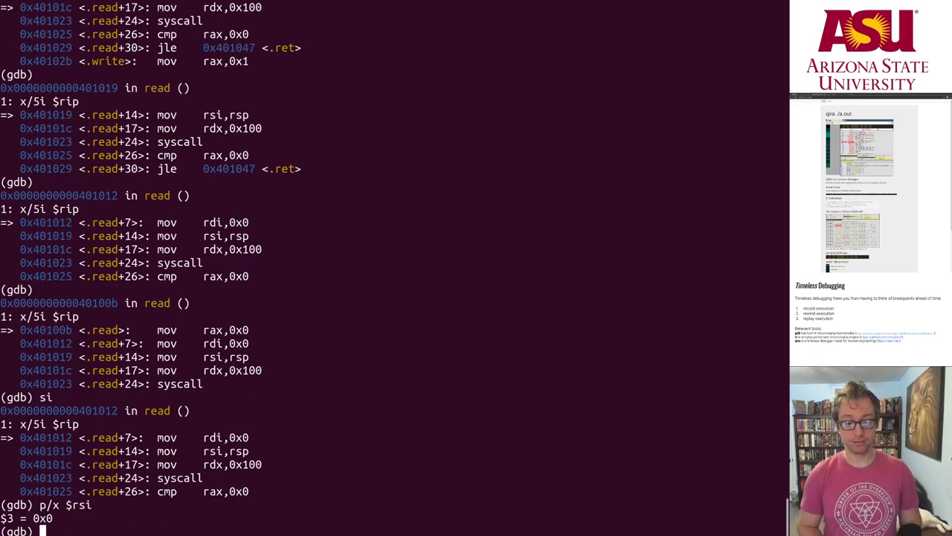
text(p/x $rax)
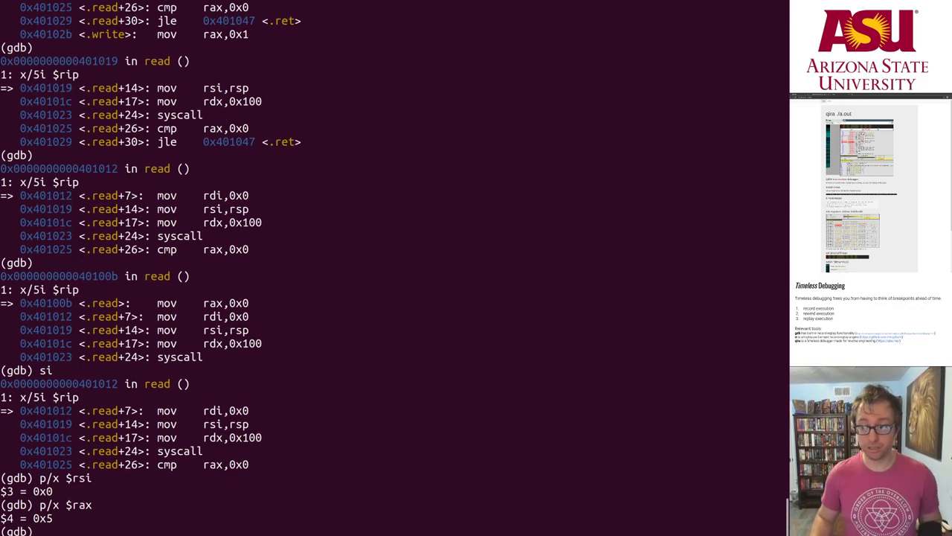
key(Return)
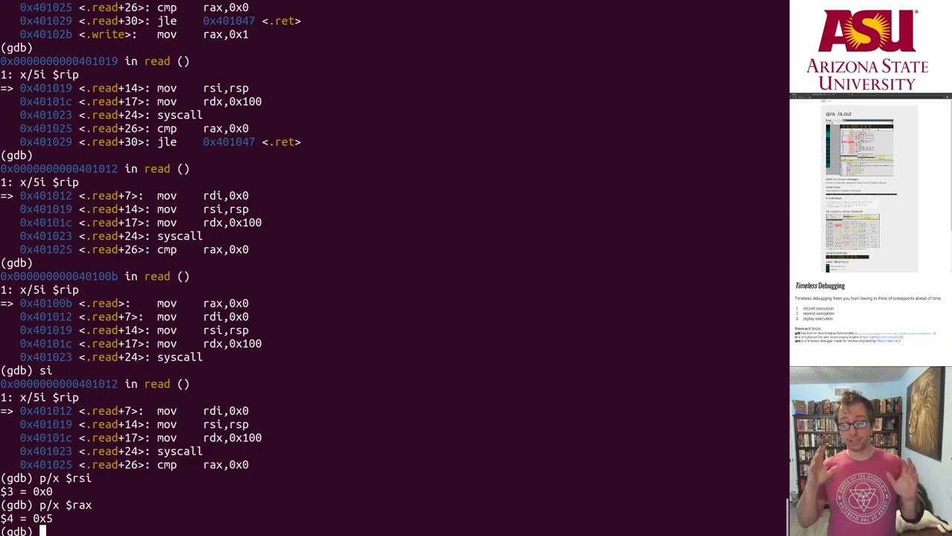
Rewind to the recording's start in main, then step forward through write back into read
text(rsi)
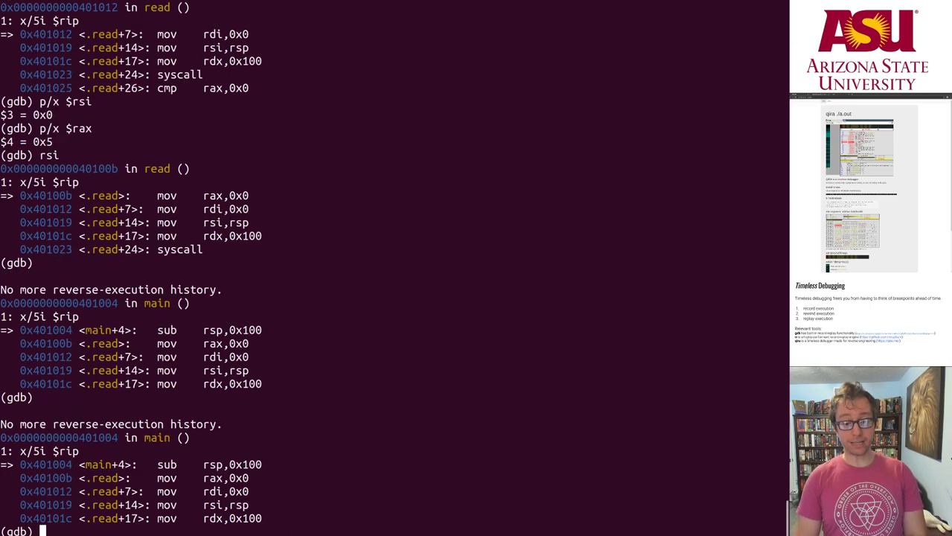
text(si)
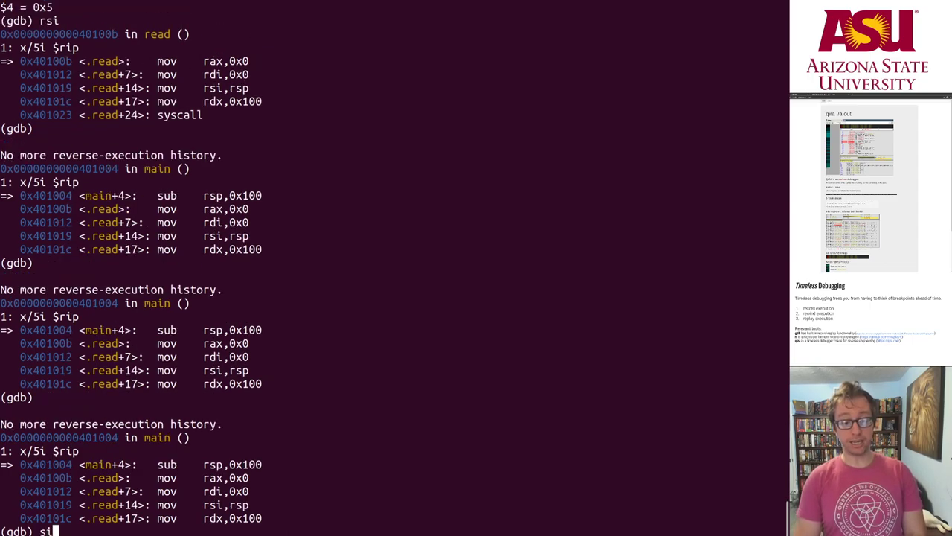
key(Return)
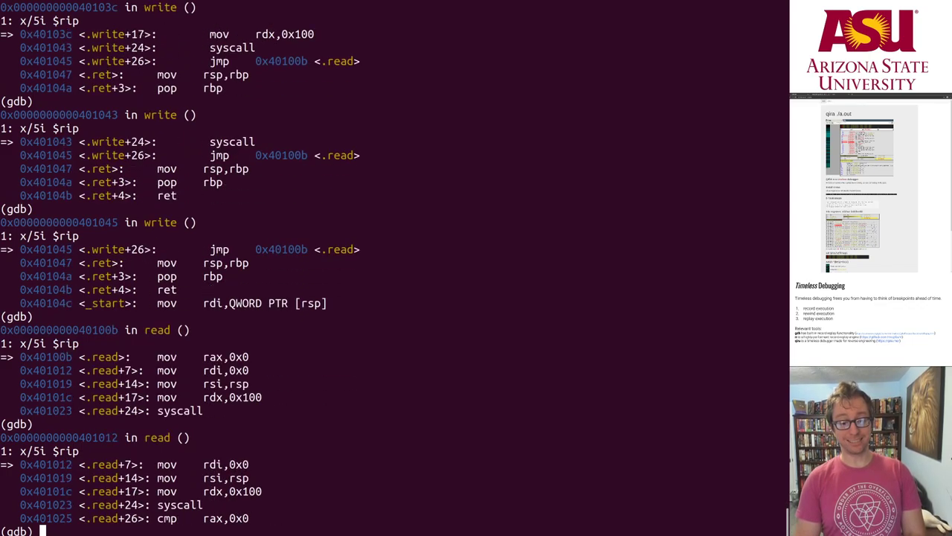
Step to read+17, print rax as 0x5, and stop recording so execution continues live
key(Return)
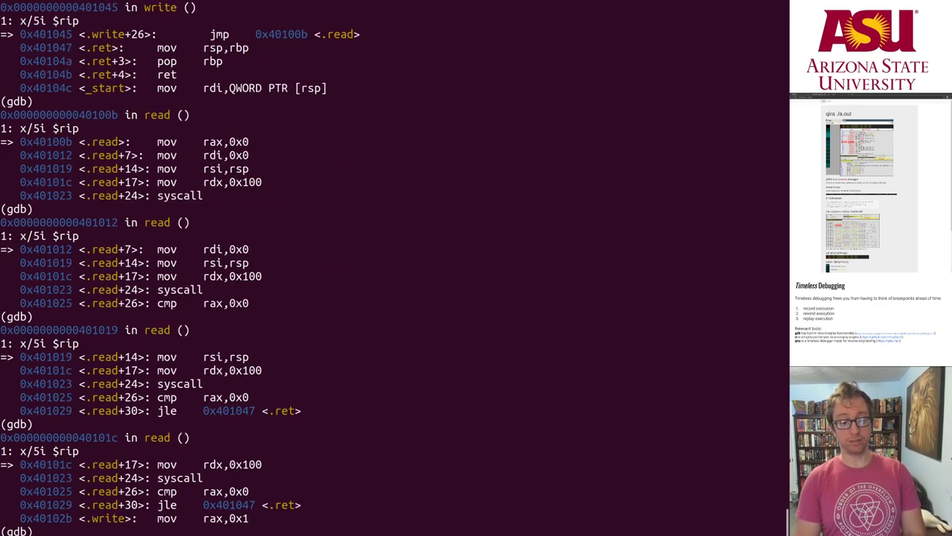
text(x=)
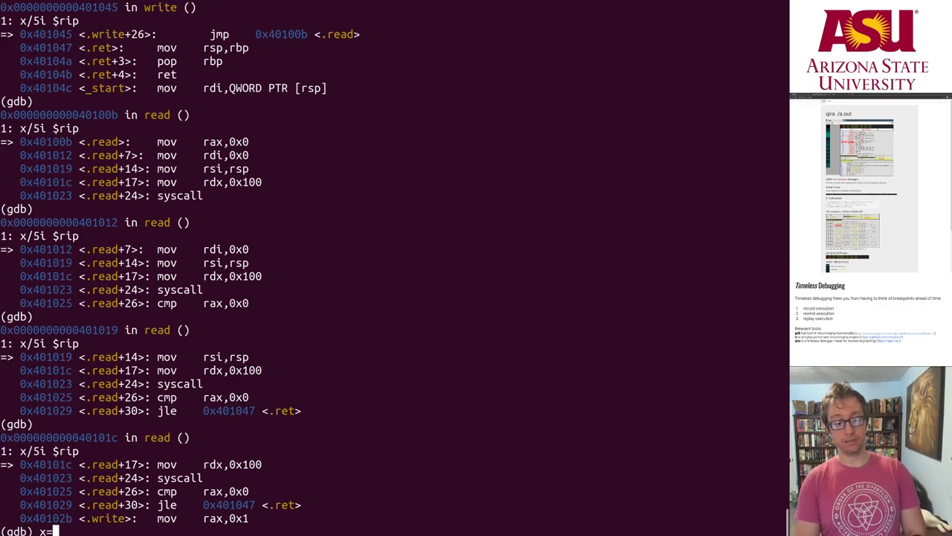
text(p/x $rax)
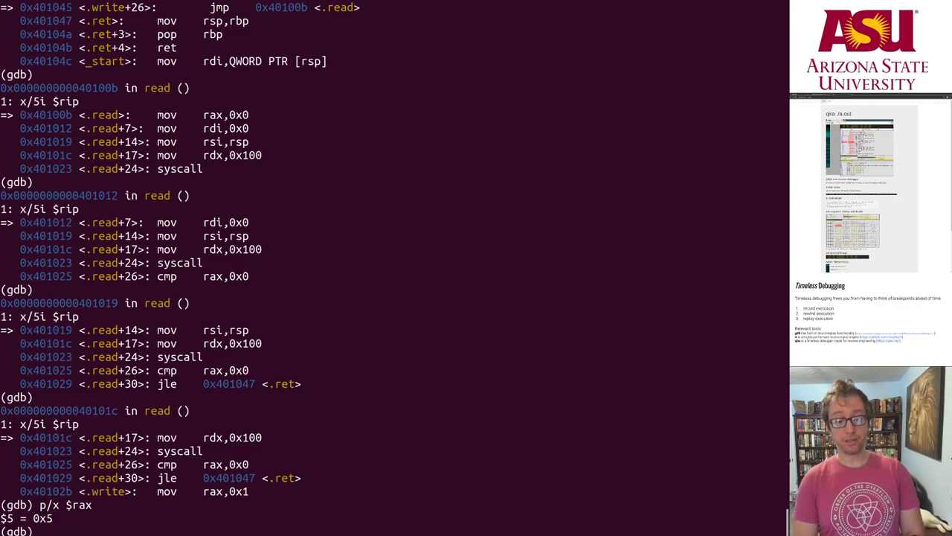
text(record off)
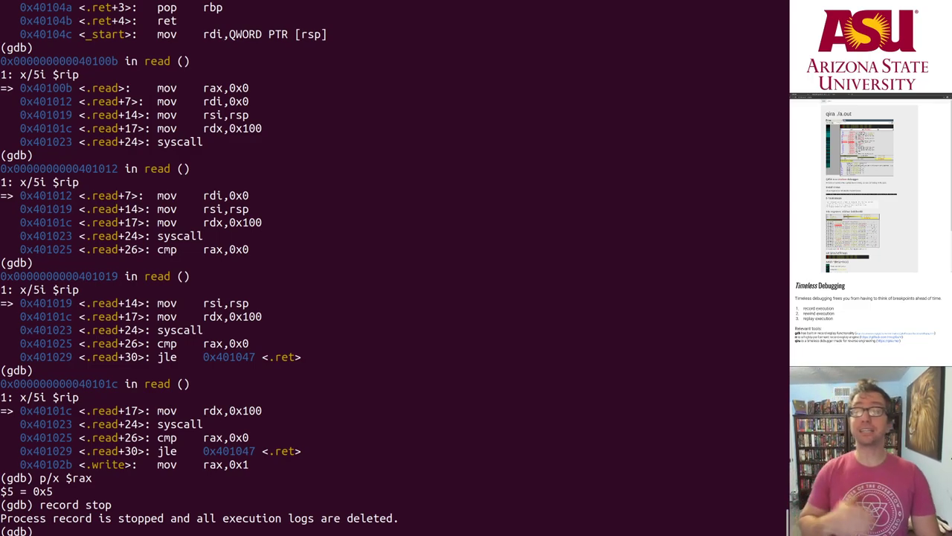
Restart recording, si past read's syscall to see rax 0x0, then reverse-continue to read+17
text(record)
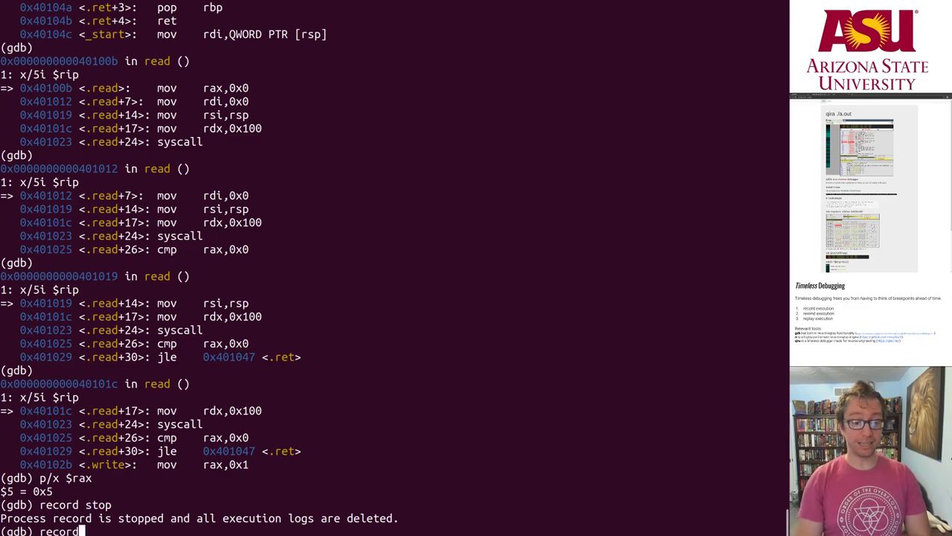
key(Return)
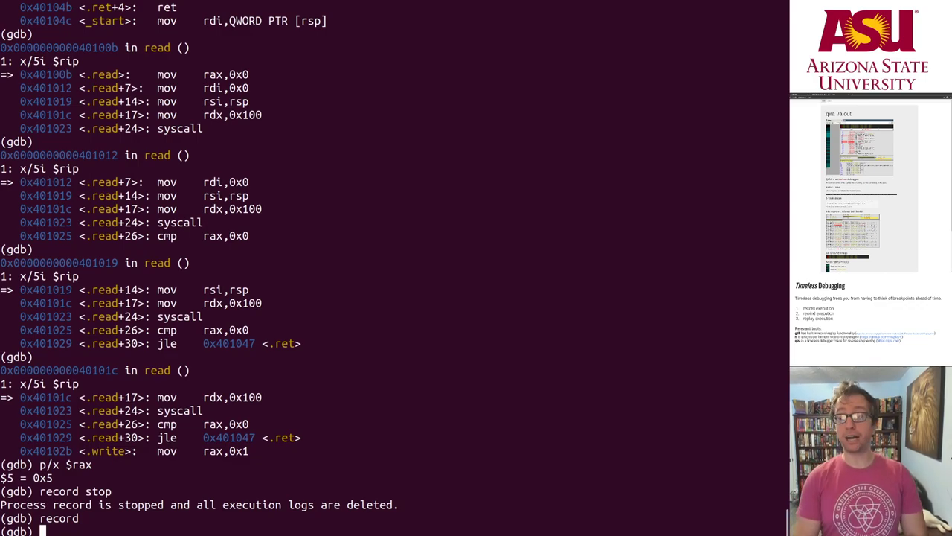
text(si)
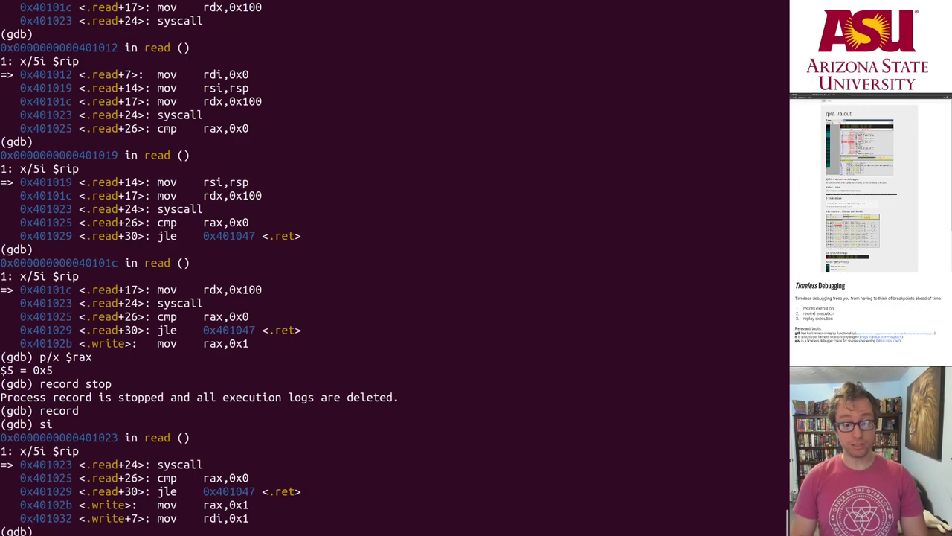
scroll(down, 3)
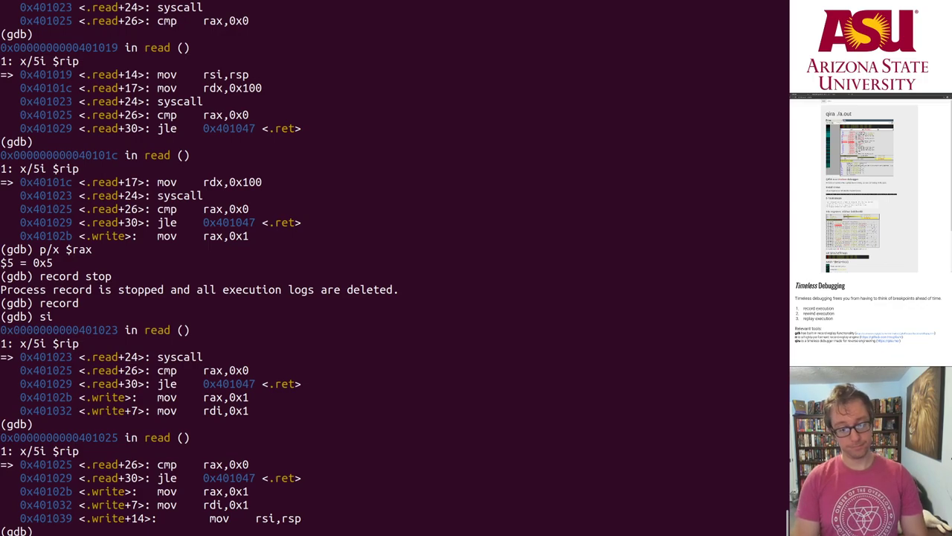
text(p/x Ra)
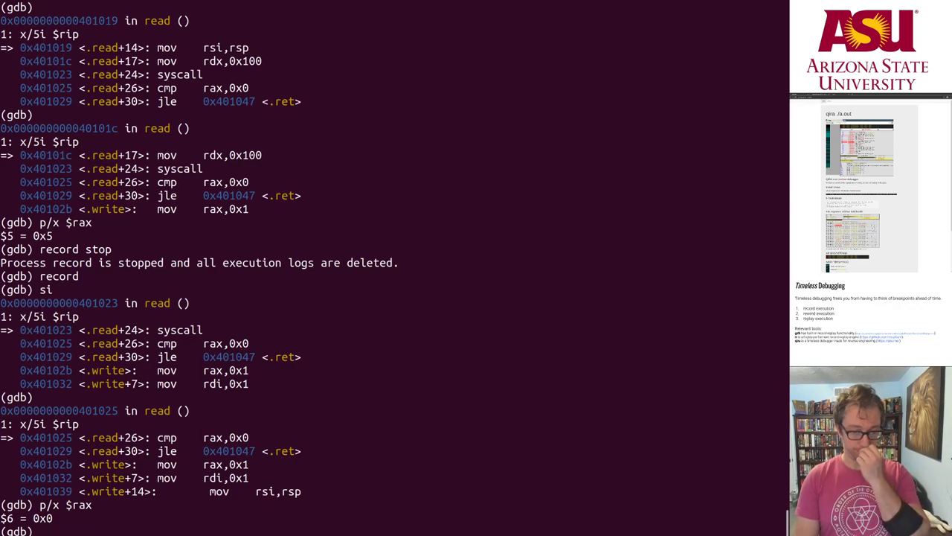
text(rc)
text(p/x $rax)
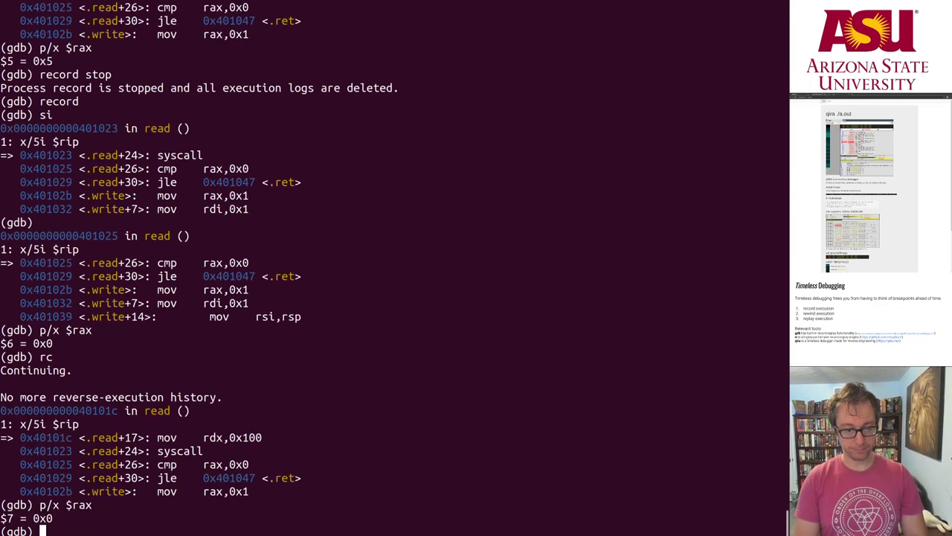
Stop recording and step live over read's syscall, feeding it the input asdfasdfasdf
text(record o)
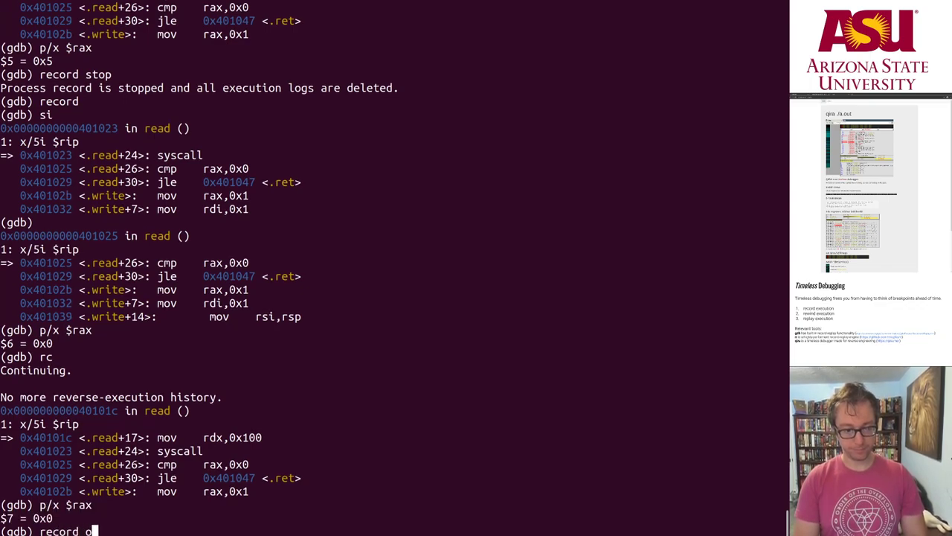
text(ff)
text(si)
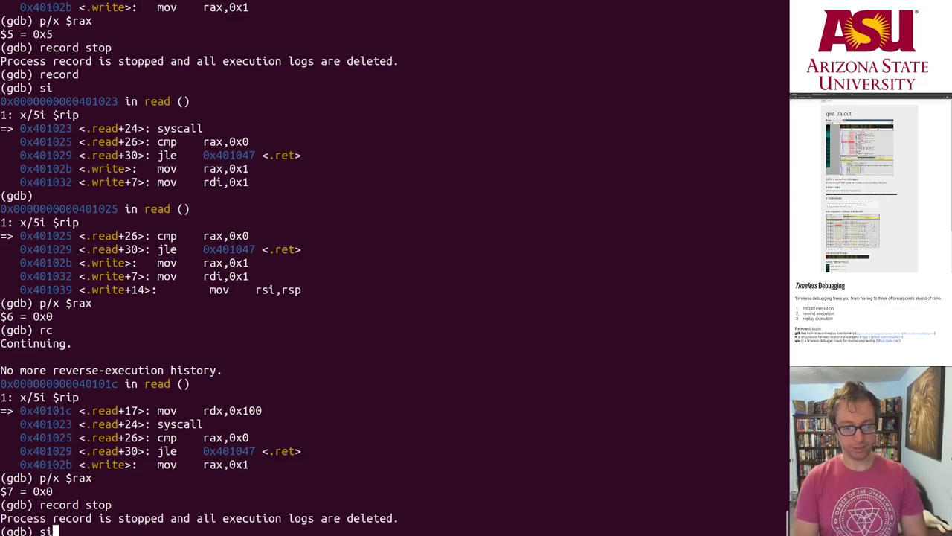
key(Return)
text(asdfasdfasdf)
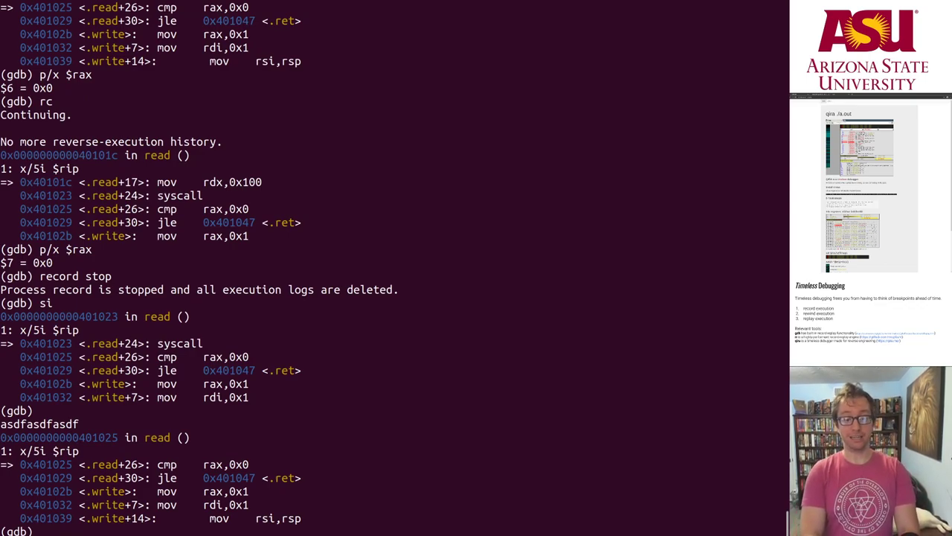
text(x/)
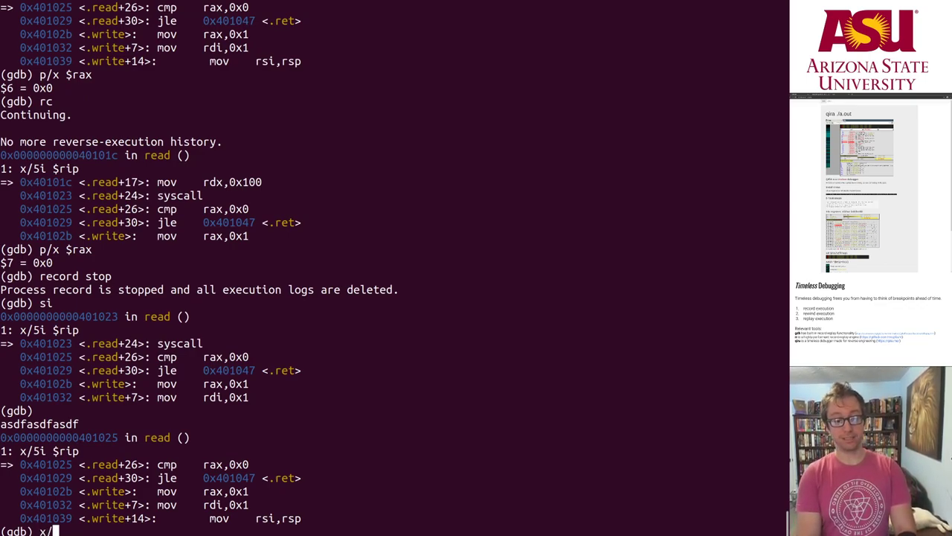